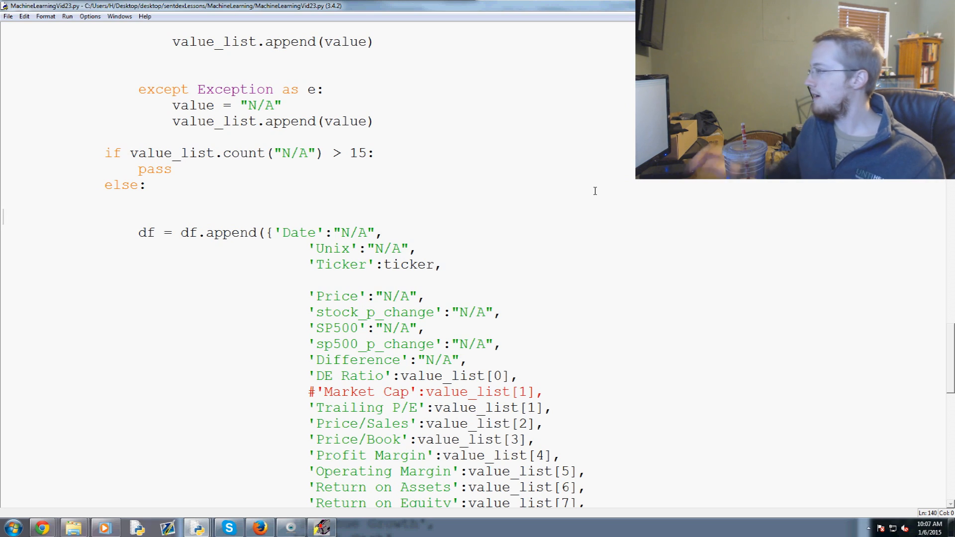
- Review Build_Data_Set and check the training data CSV file name it loads
scroll("down", 3)
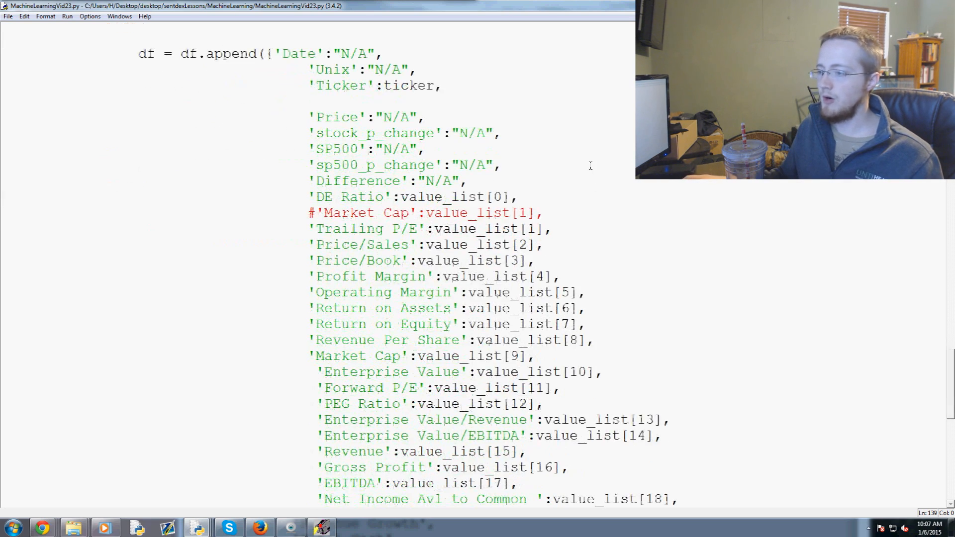
scroll("up", 3)
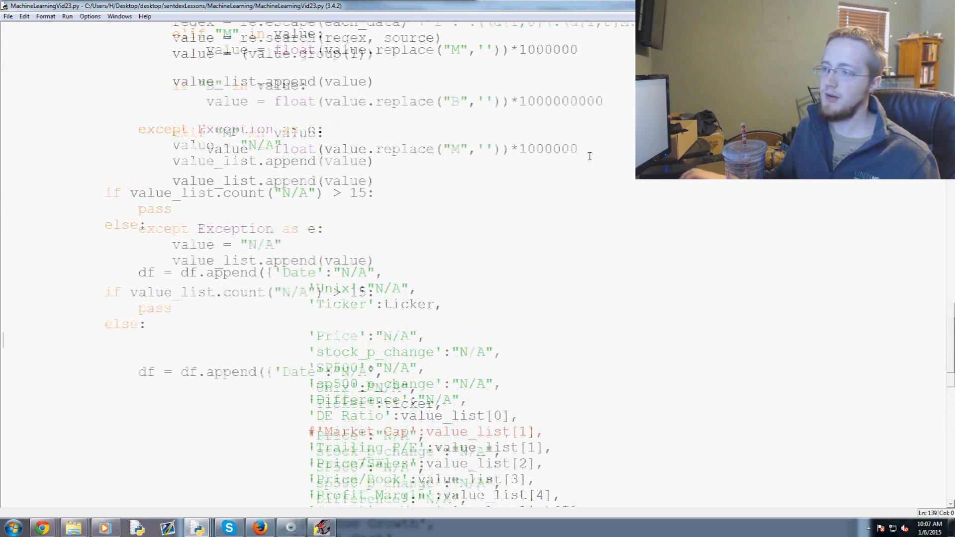
scroll("up", 3)
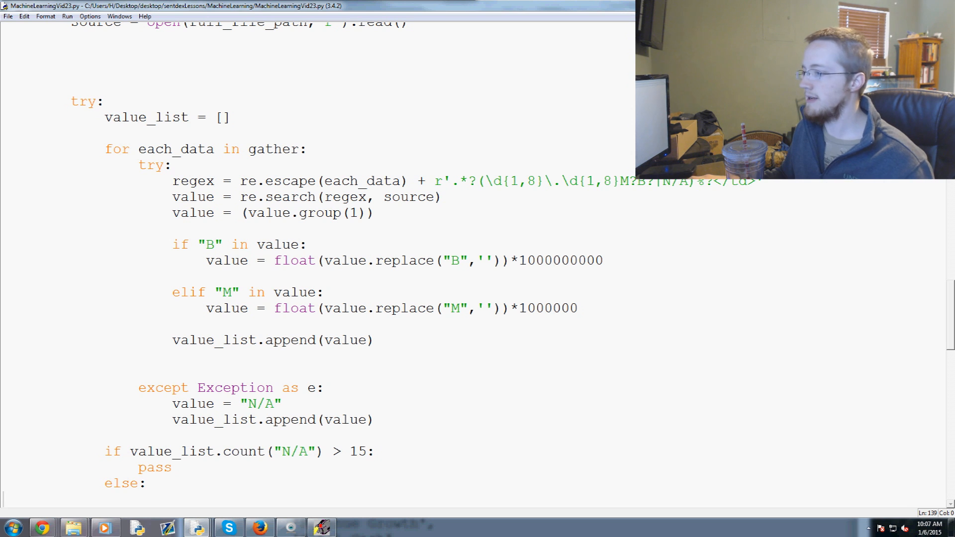
scroll("up", 3)
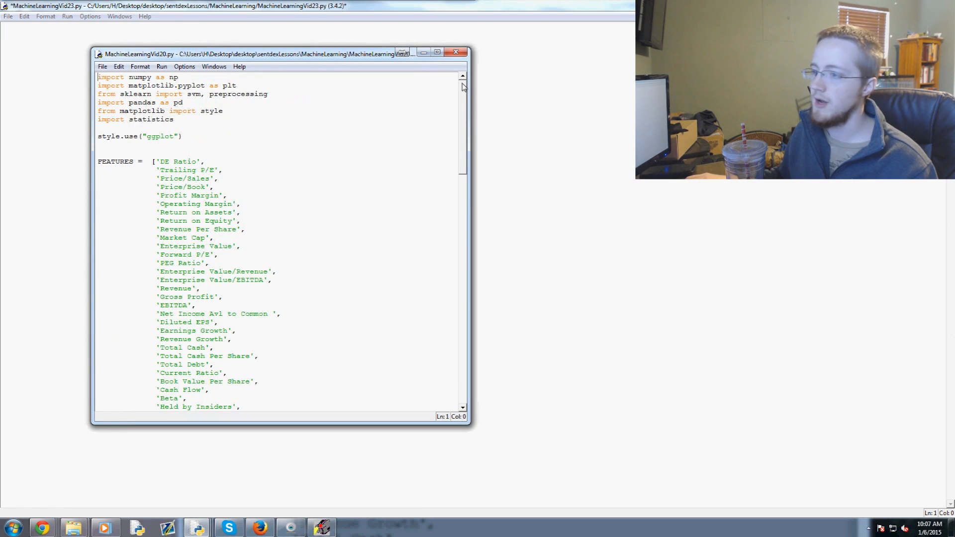
scroll("down", 3)
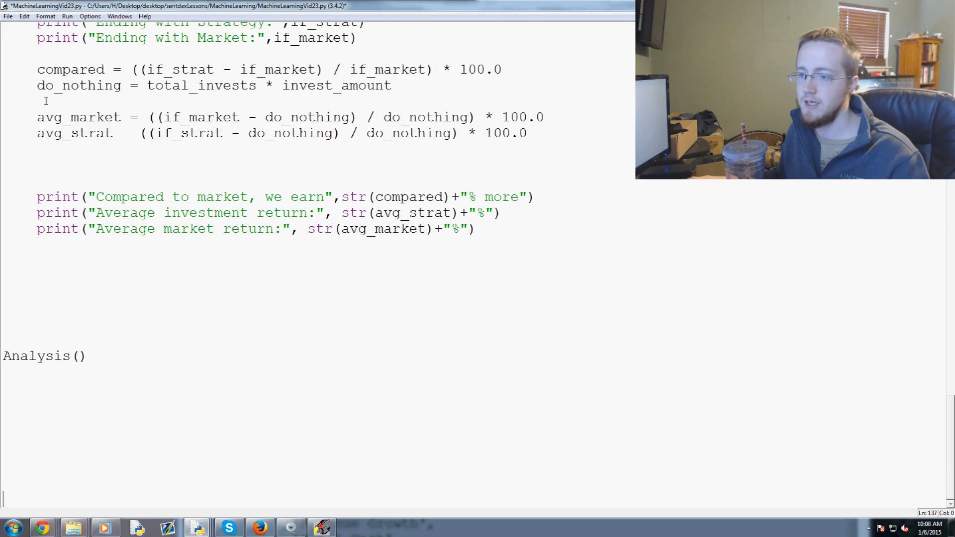
scroll("up", 3)
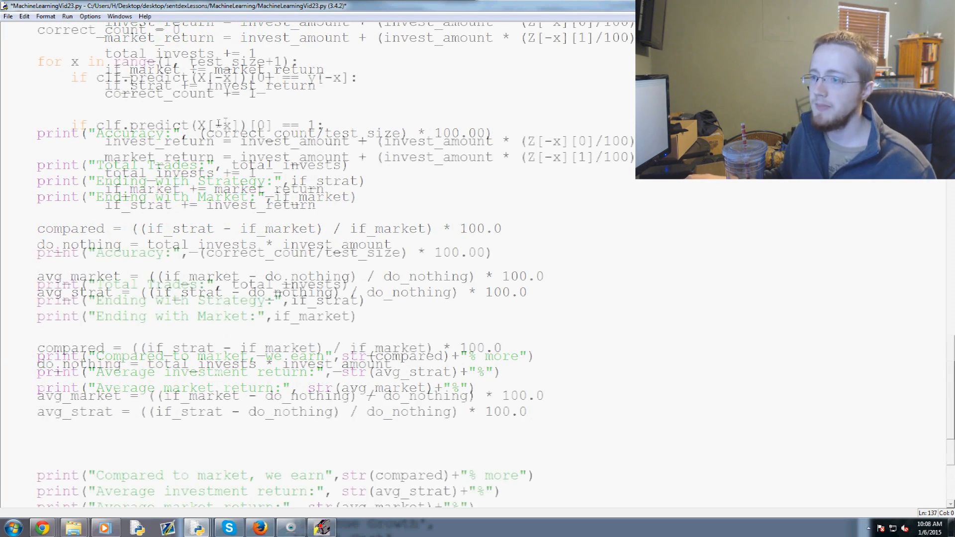
scroll("up", 3)
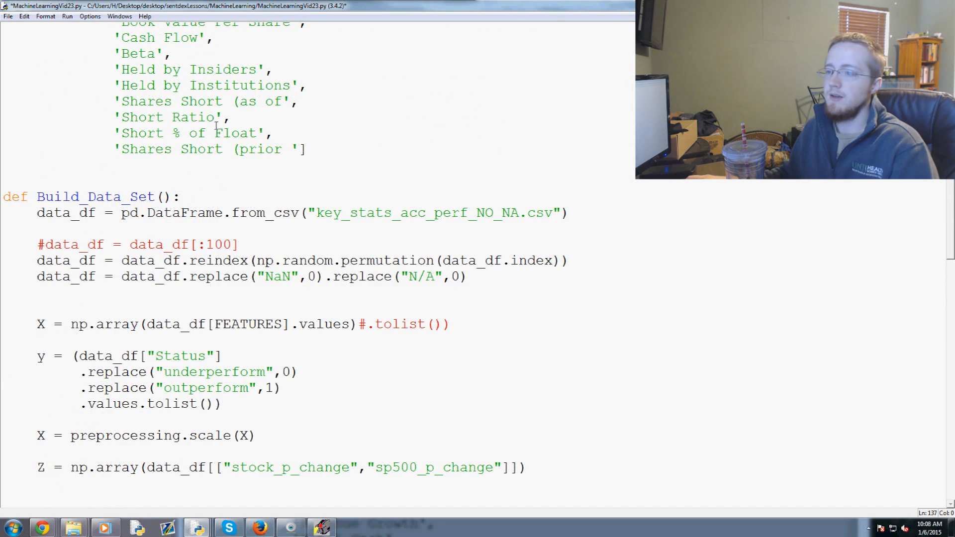
scroll("down", 3)
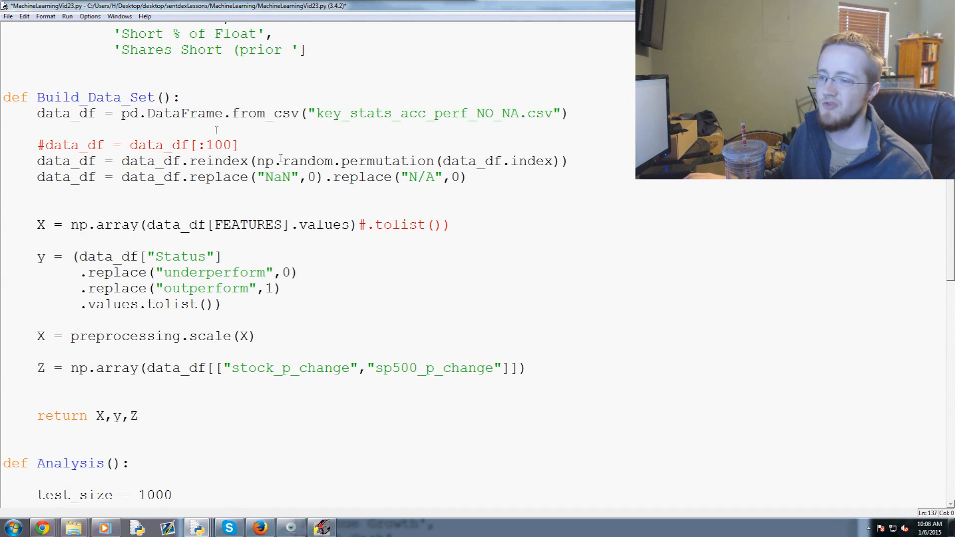
left_click(484, 114)
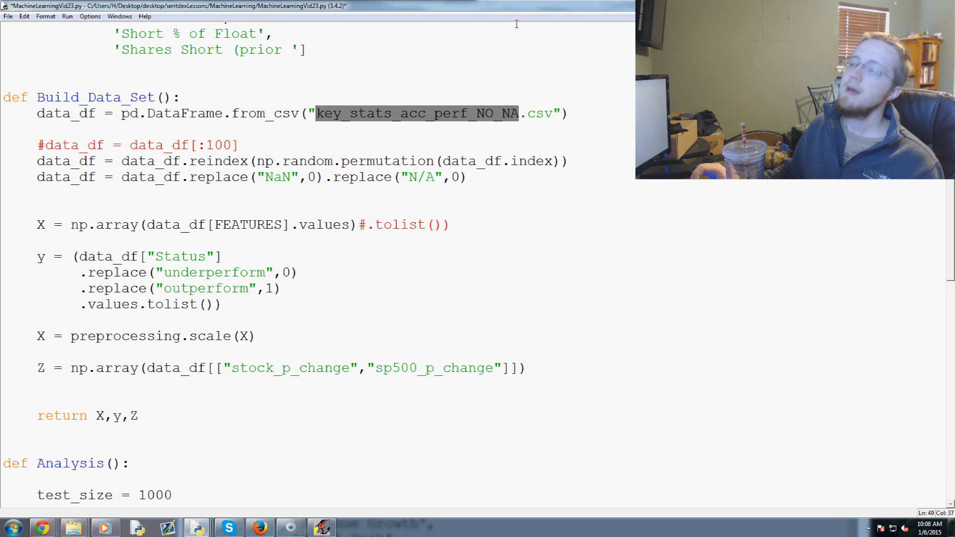
left_click(500, 114)
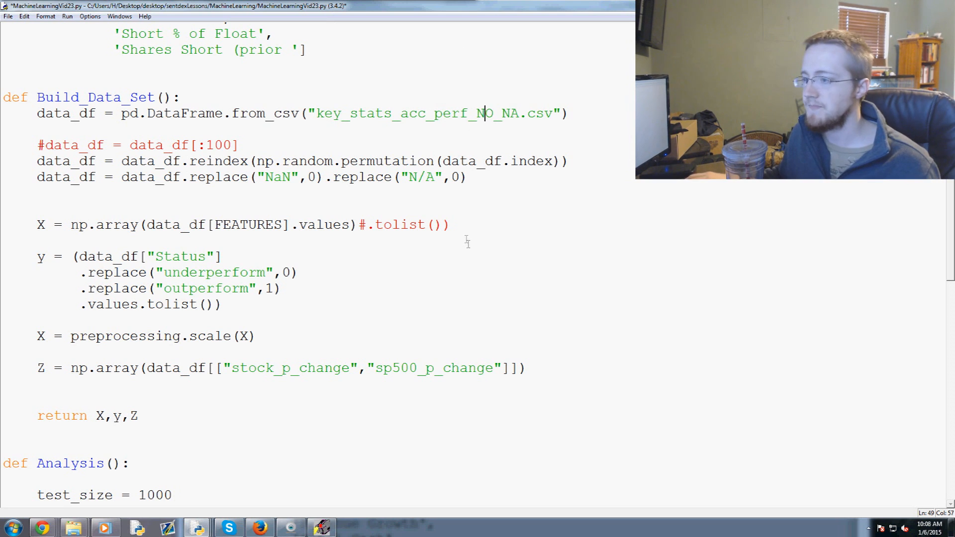
- Scroll to the end of Analysis and start a new indented line after the last return print
scroll("down", 3)
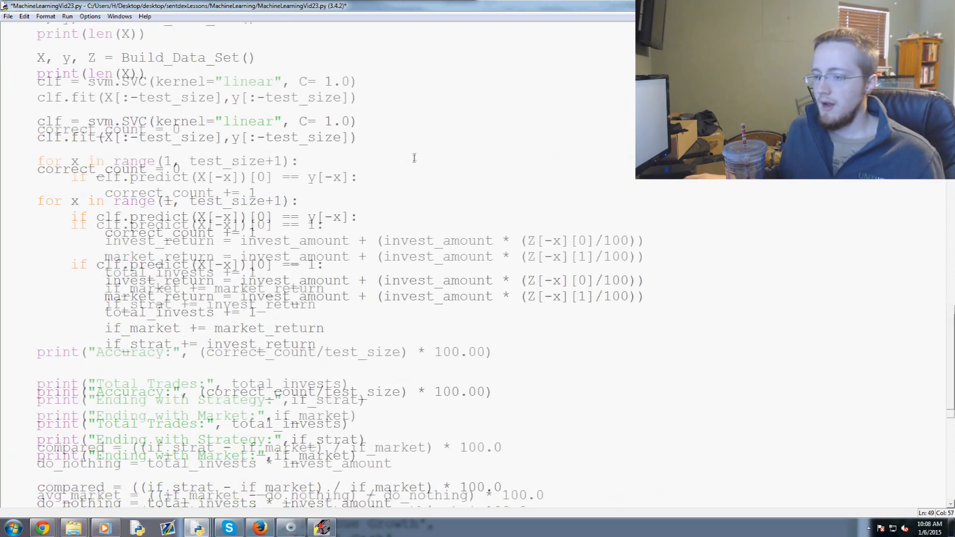
scroll("down", 3)
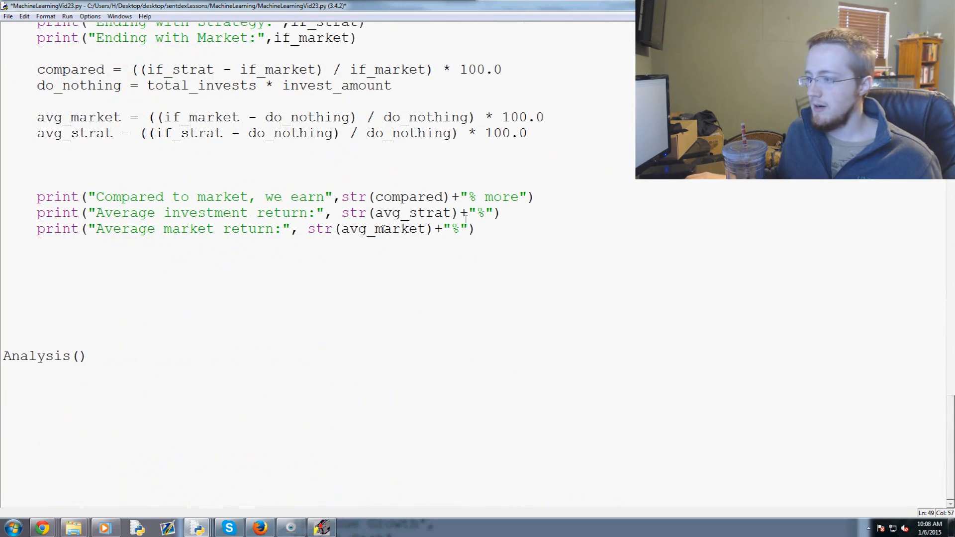
scroll("up", 3)
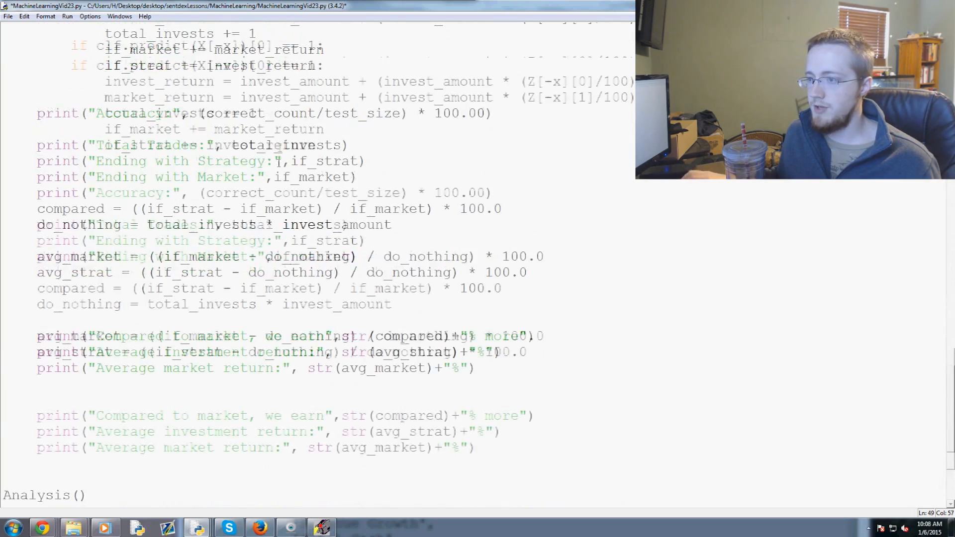
scroll("up", 3)
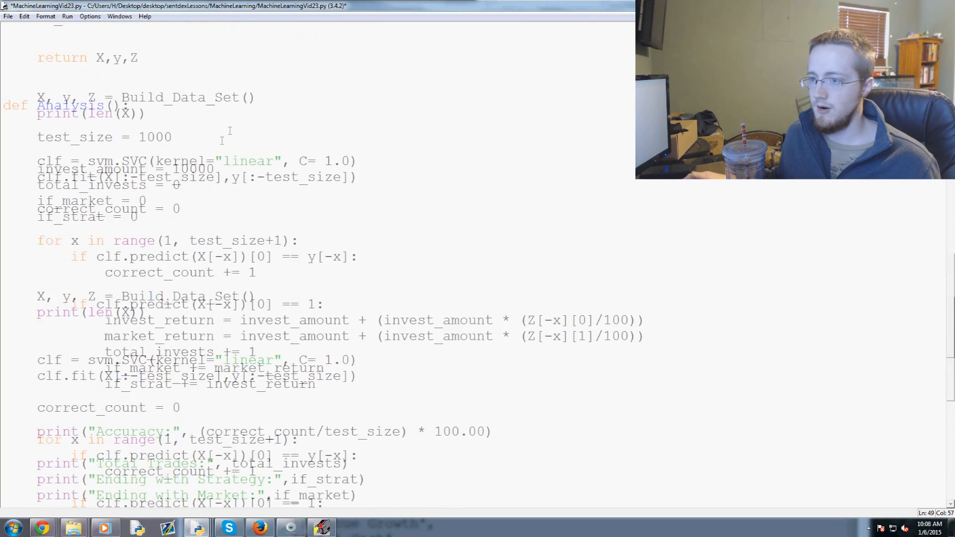
scroll("down", 3)
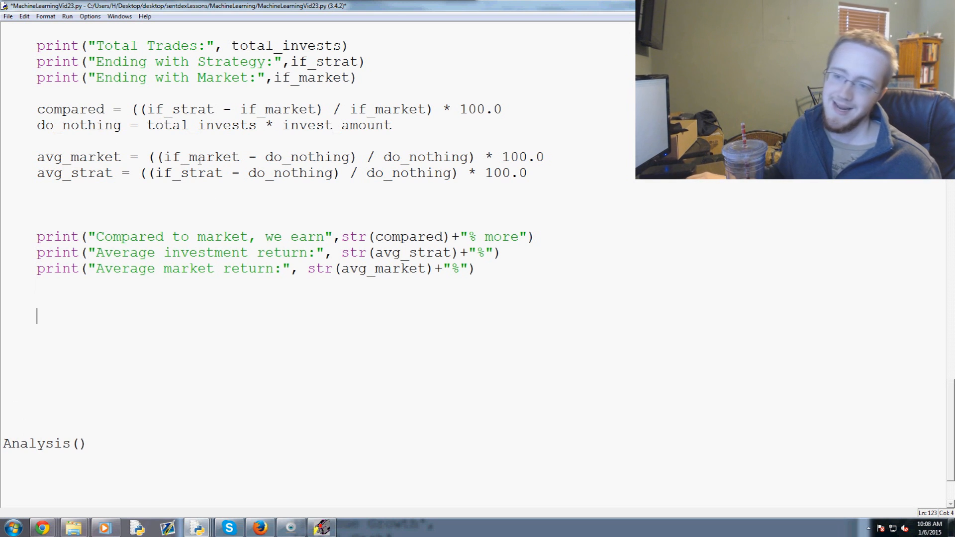
- Load forward_sample_NO_NA.csv into data_df with pd.DataFrame.from_csv
type("da")
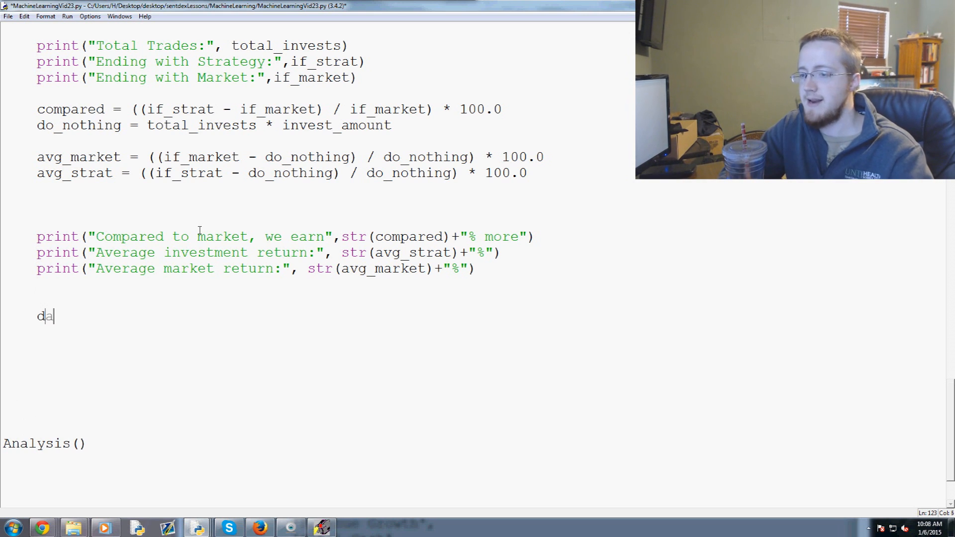
type("ta_df =")
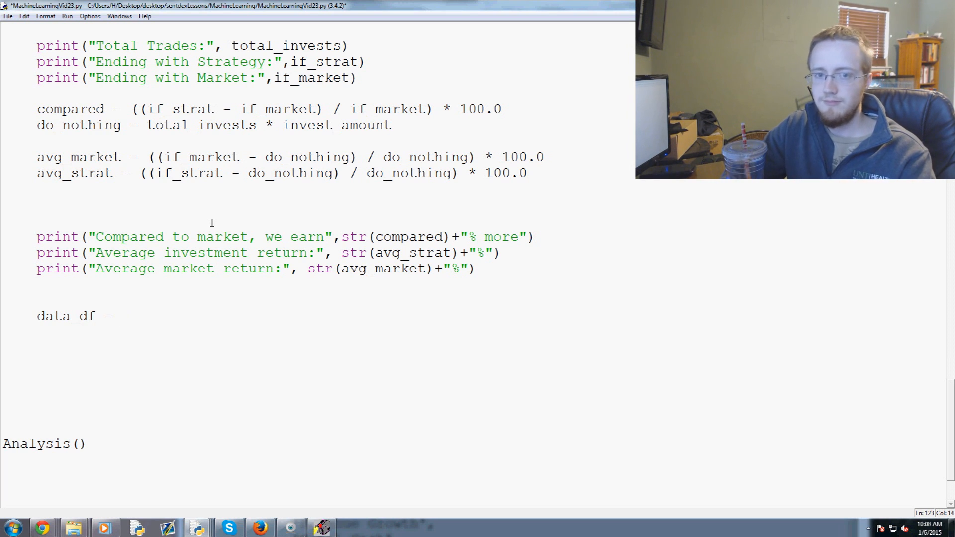
type("pd.DataFa")
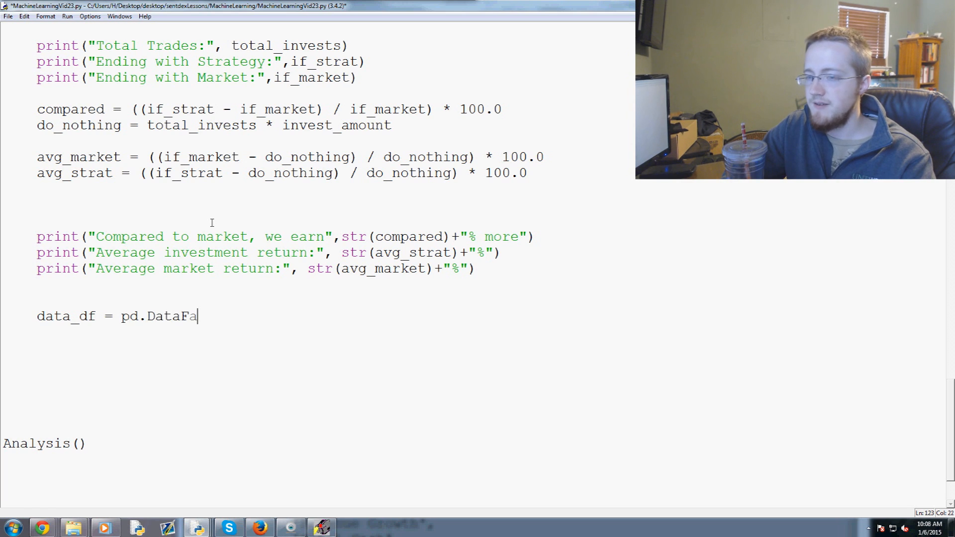
type("me.from_cs")
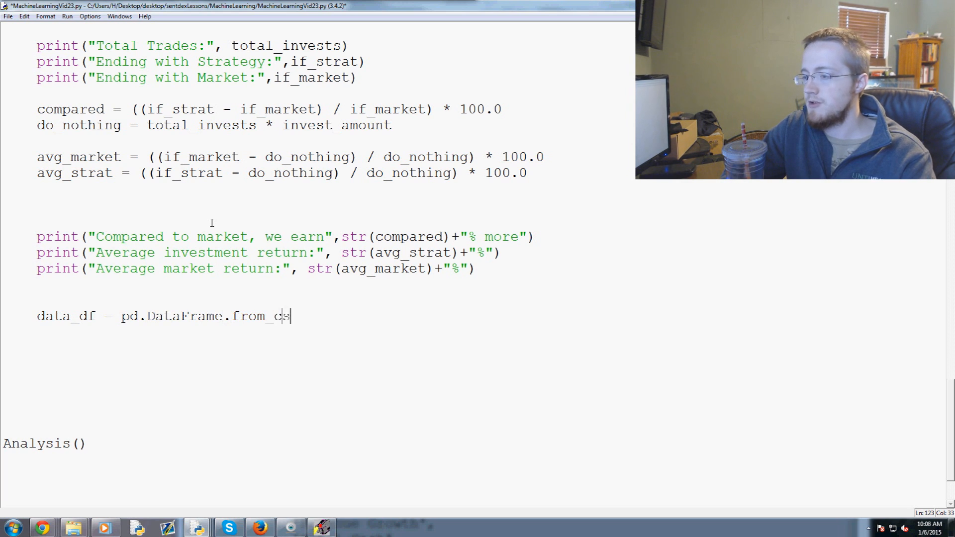
type("v(\"\")")
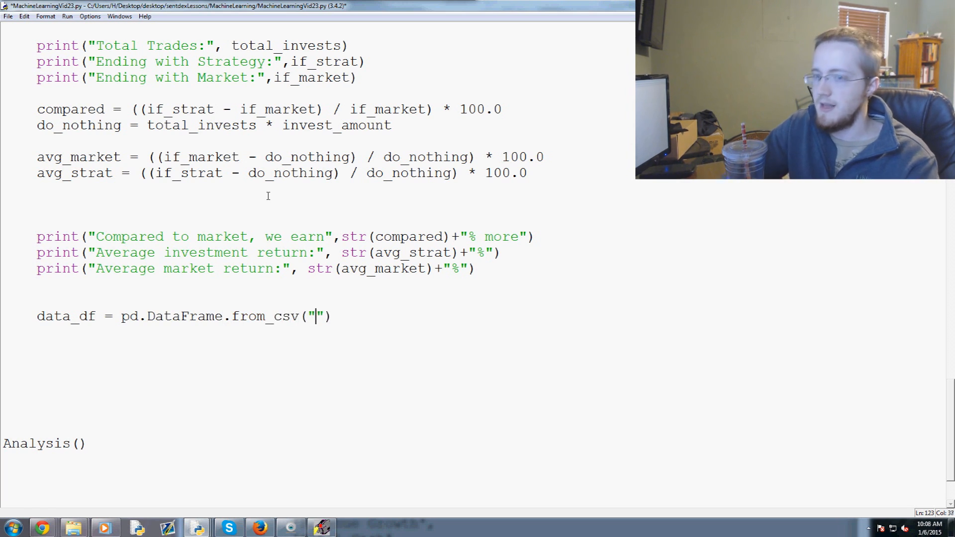
type("forward_s")
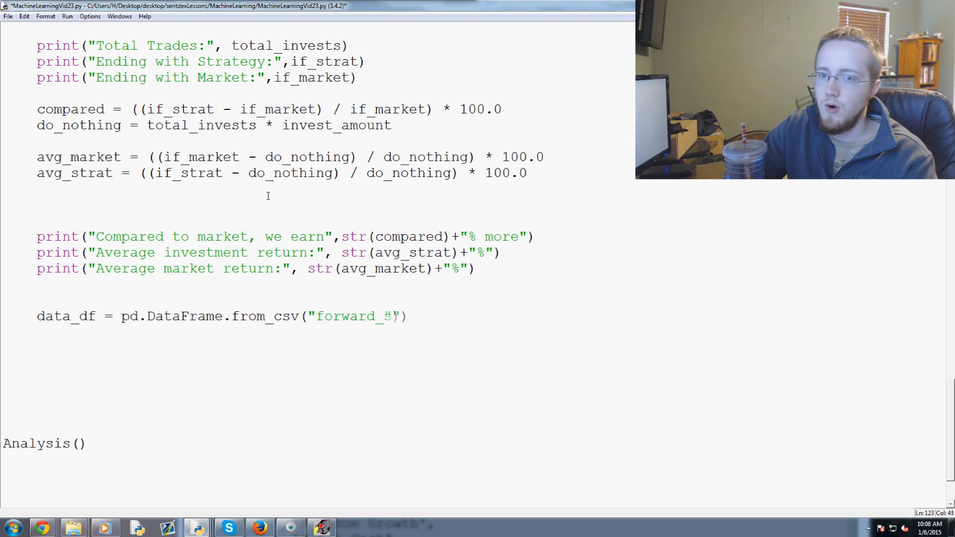
type("sample_")
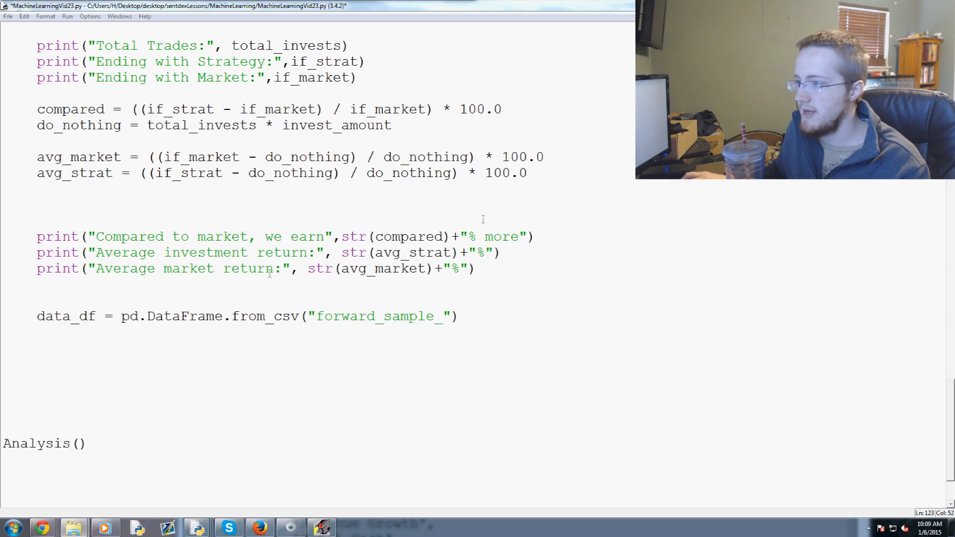
scroll("up", 3)
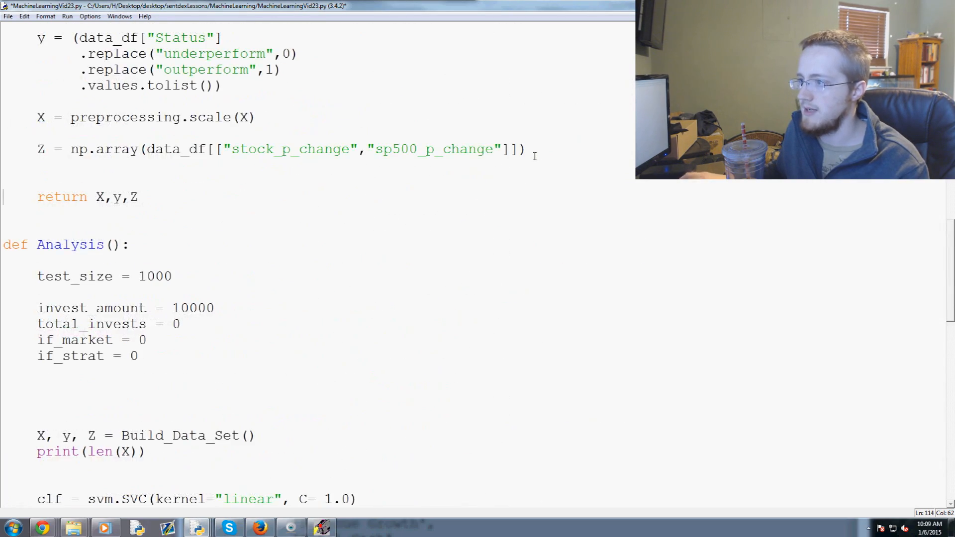
scroll("down", 3)
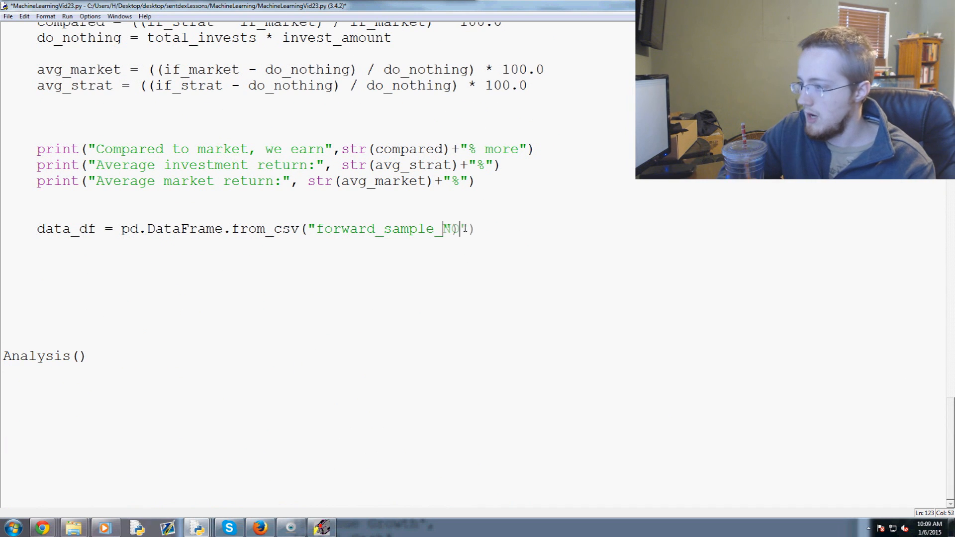
type("NO_INA.")
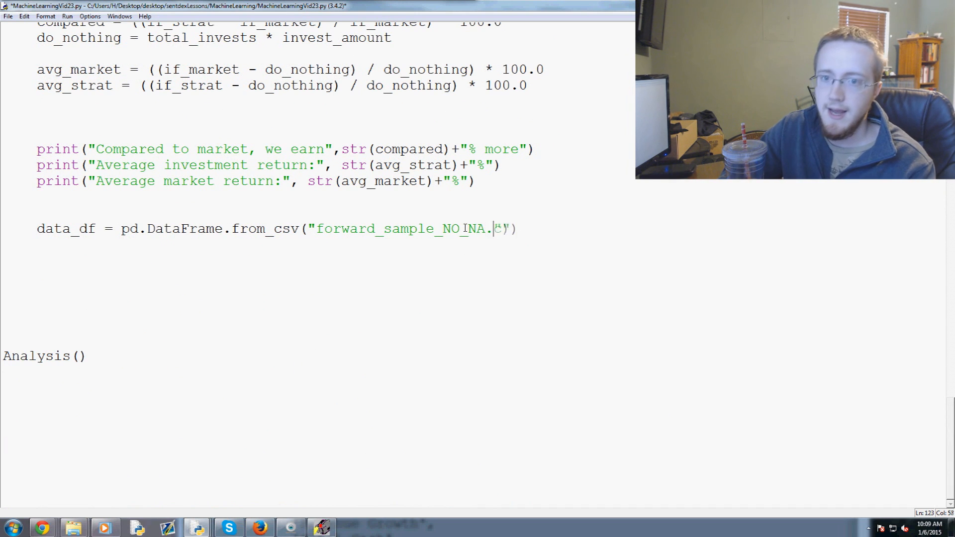
type("csv")
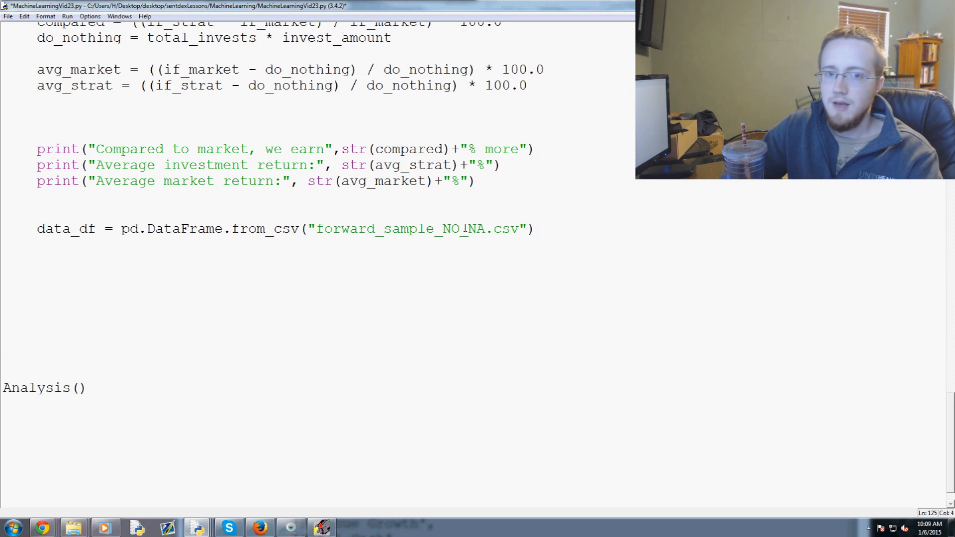
- Replace "N/A" and "NaN" in data_df with 0, then begin the X assignment
type("data_df")
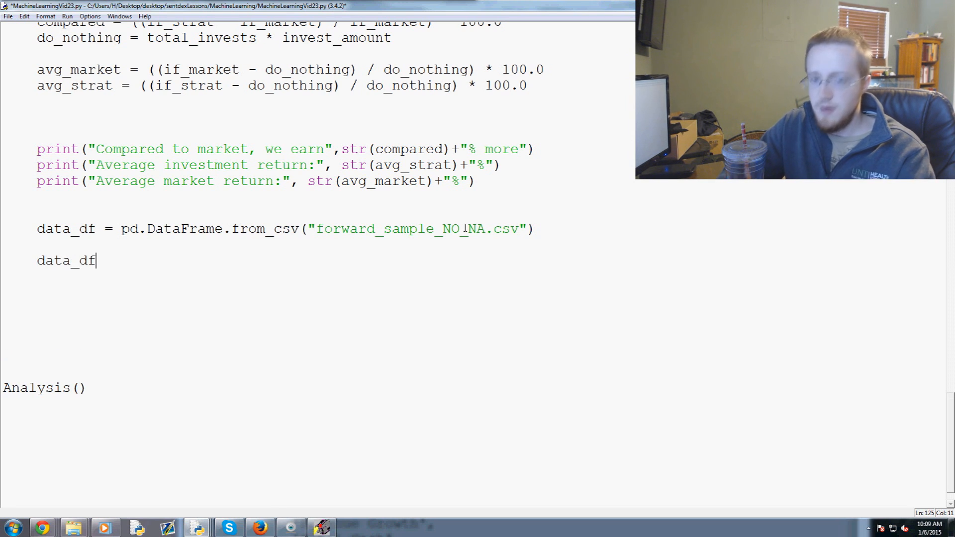
type("= data")
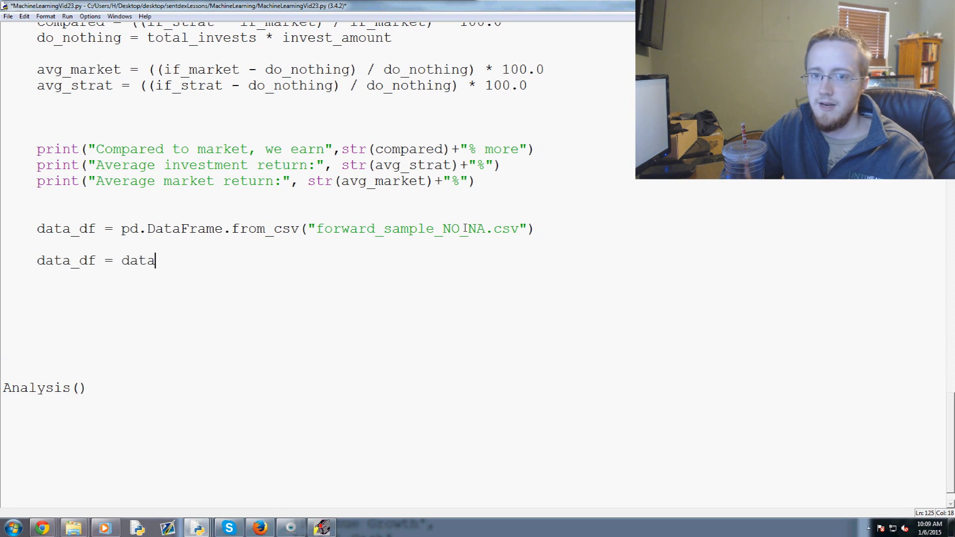
type("_df.replace(")
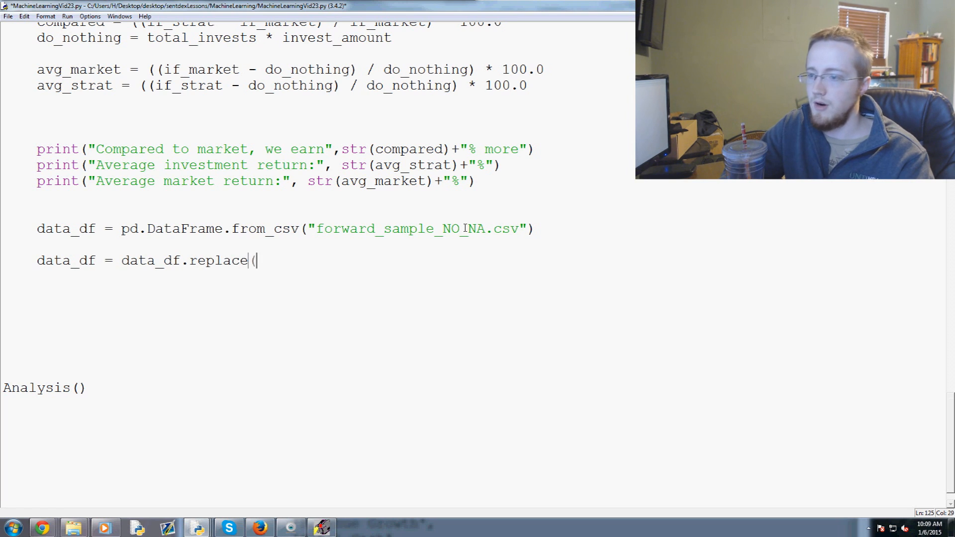
type("\"N\"")
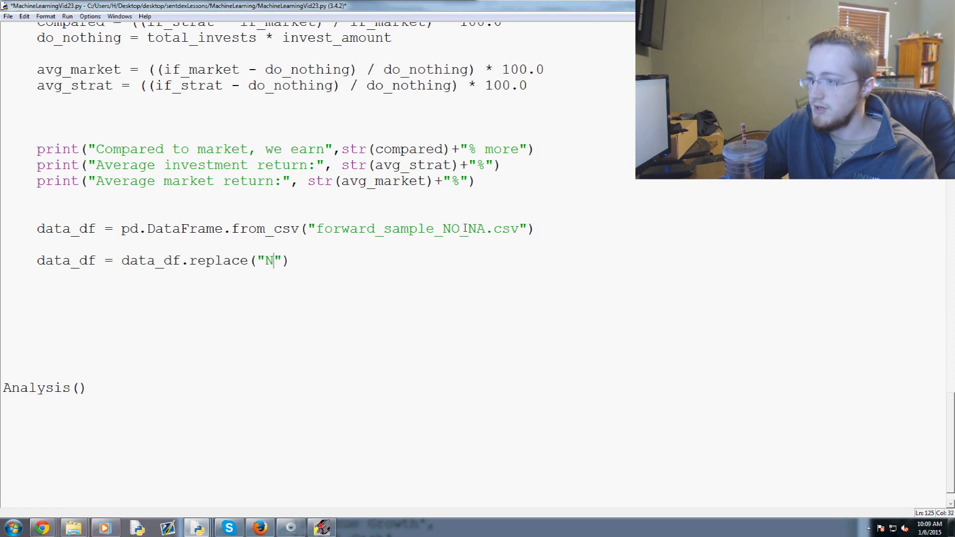
type("/A")
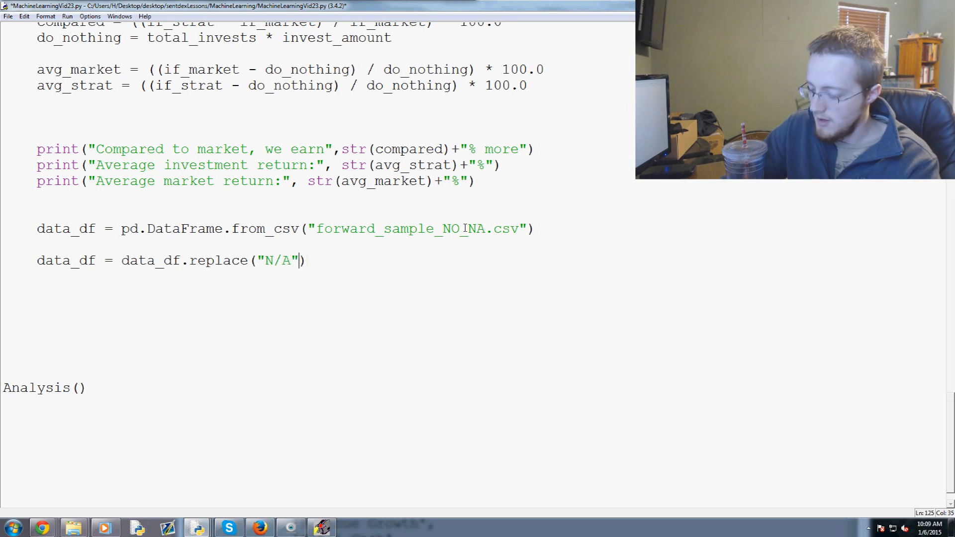
type(",0")
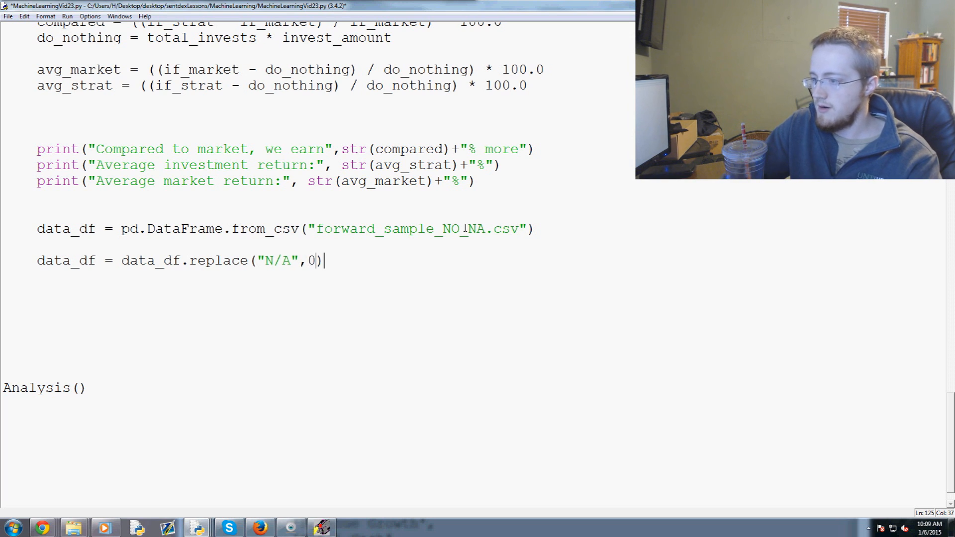
type(".replac")
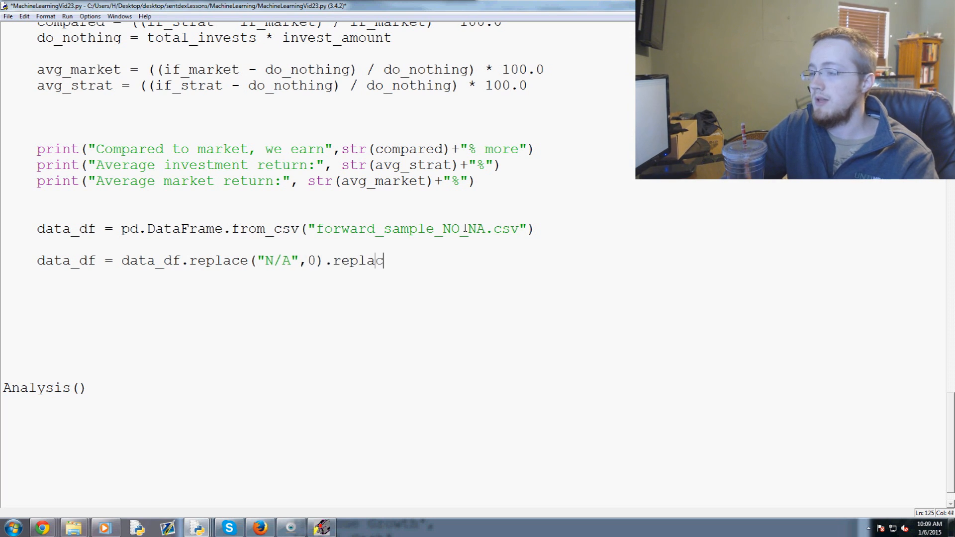
type("e(\"\")")
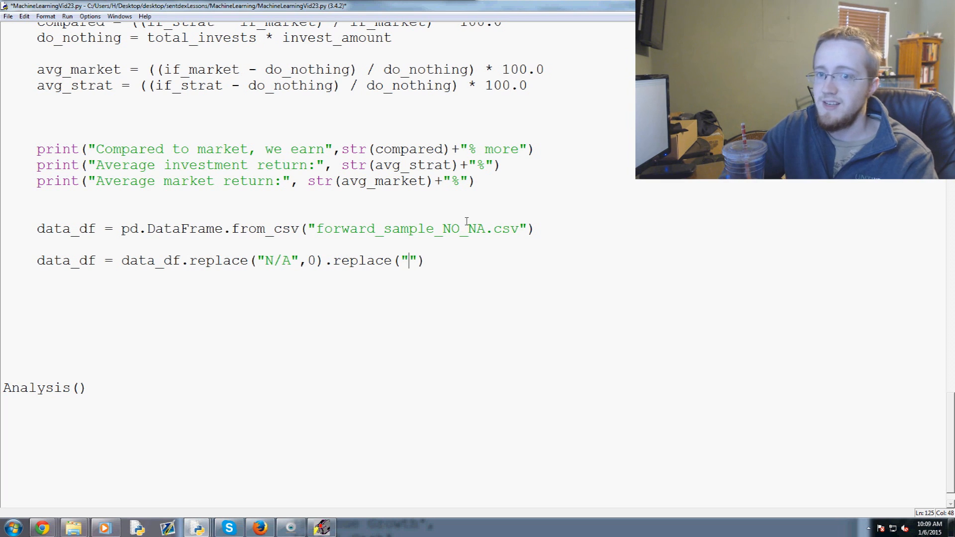
type("NaN")
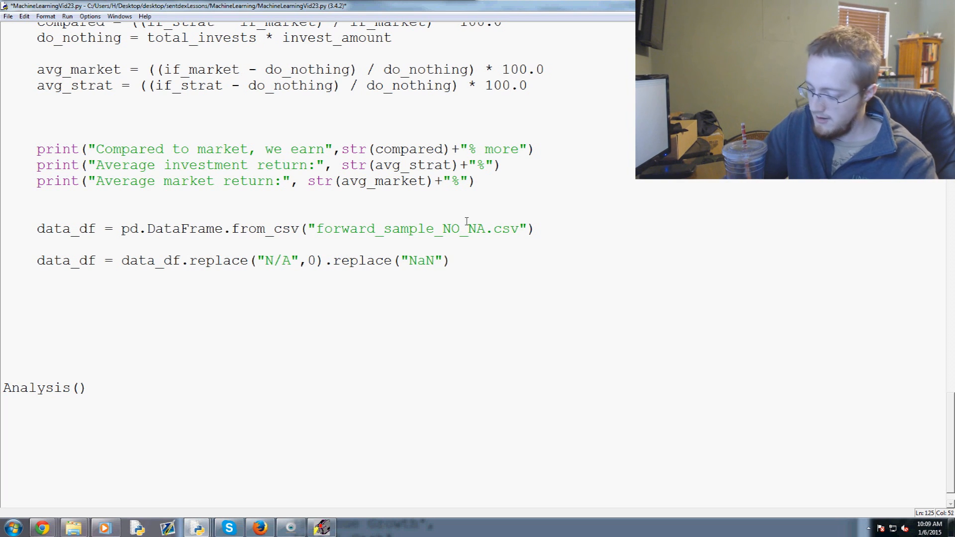
type(",0")
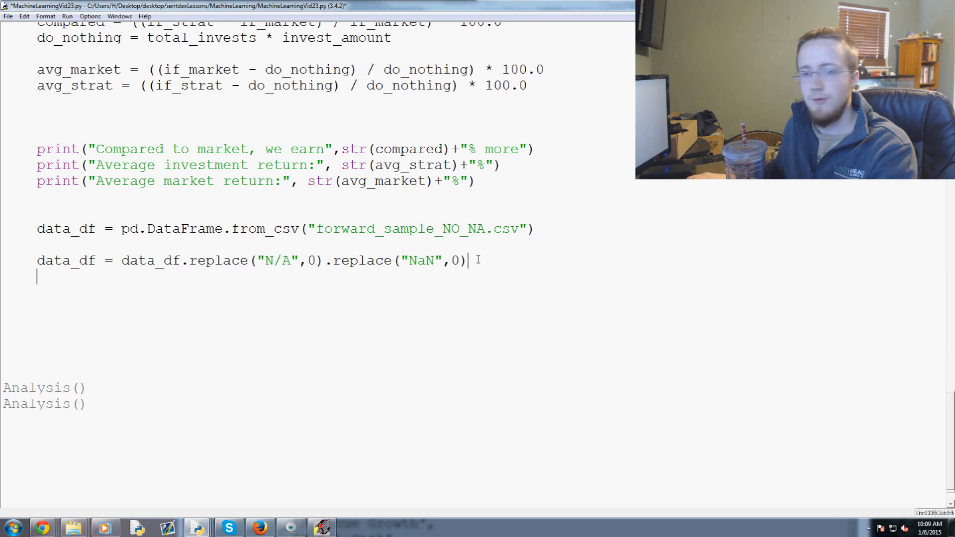
type("x")
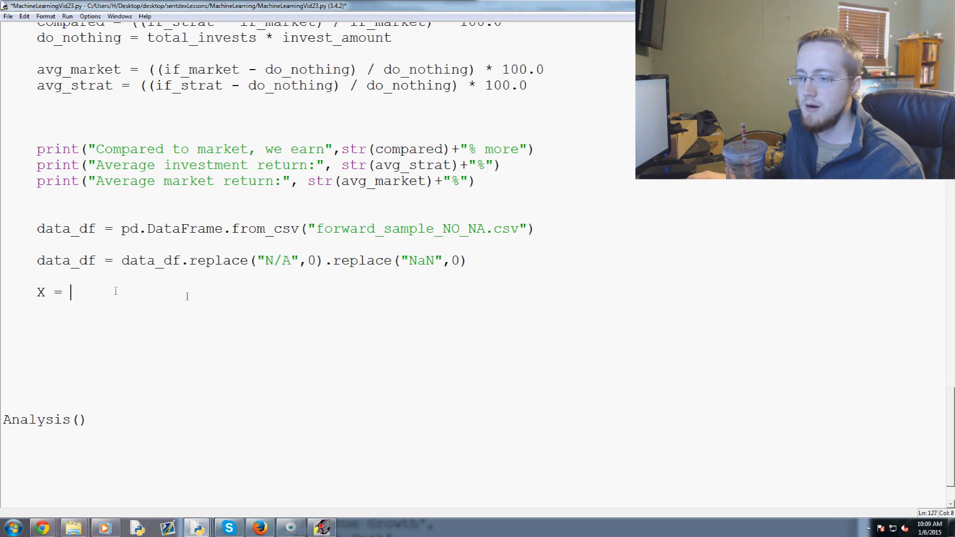
scroll("up", 3)
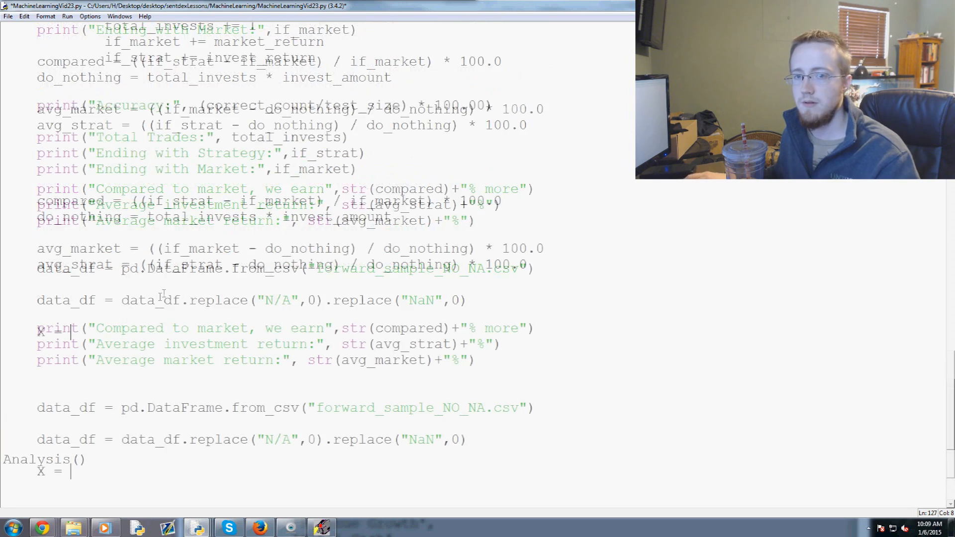
scroll("up", 3)
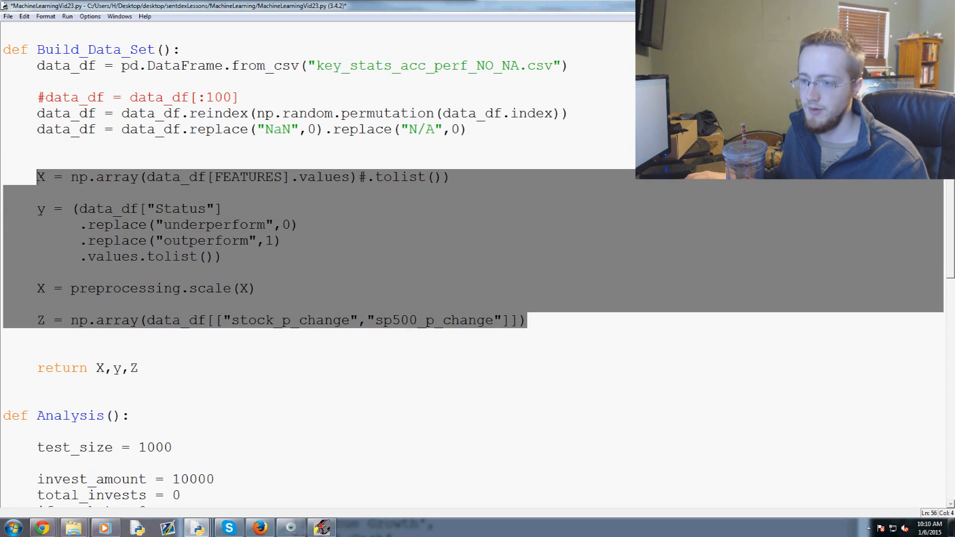
- Copy the X, scaling and Z lines from Build_Data_Set into Analysis, leaving Z's right side empty
scroll("down", 3)
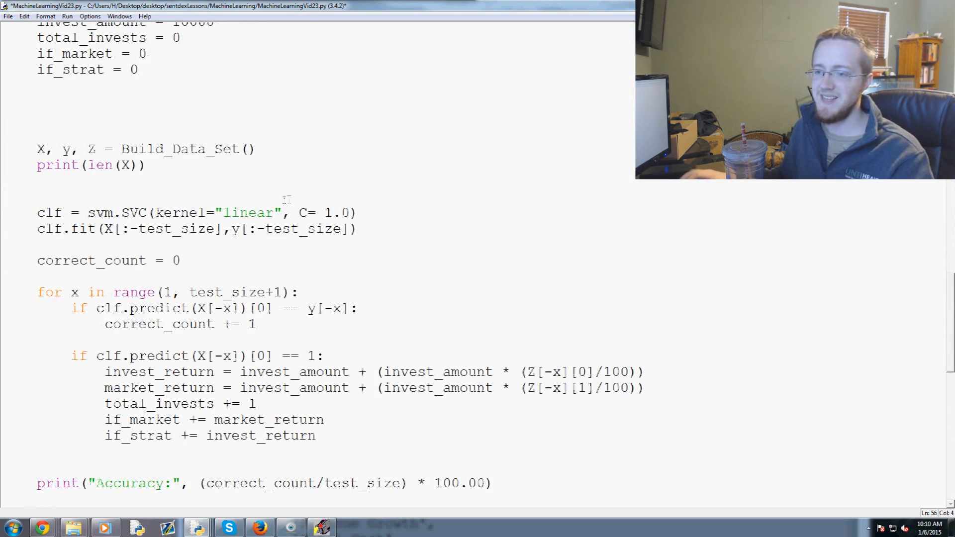
scroll("down", 3)
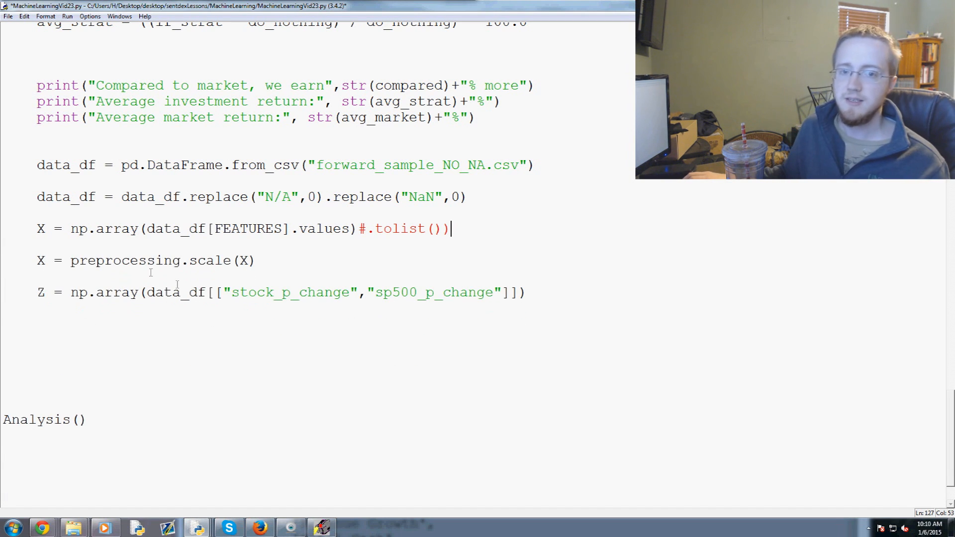
mouse_move(550, 292)
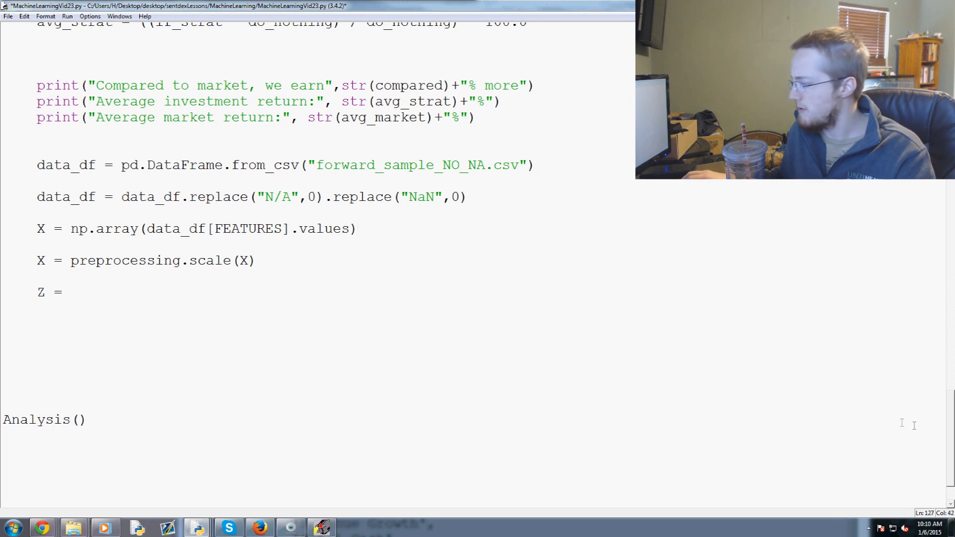
scroll("up", 3)
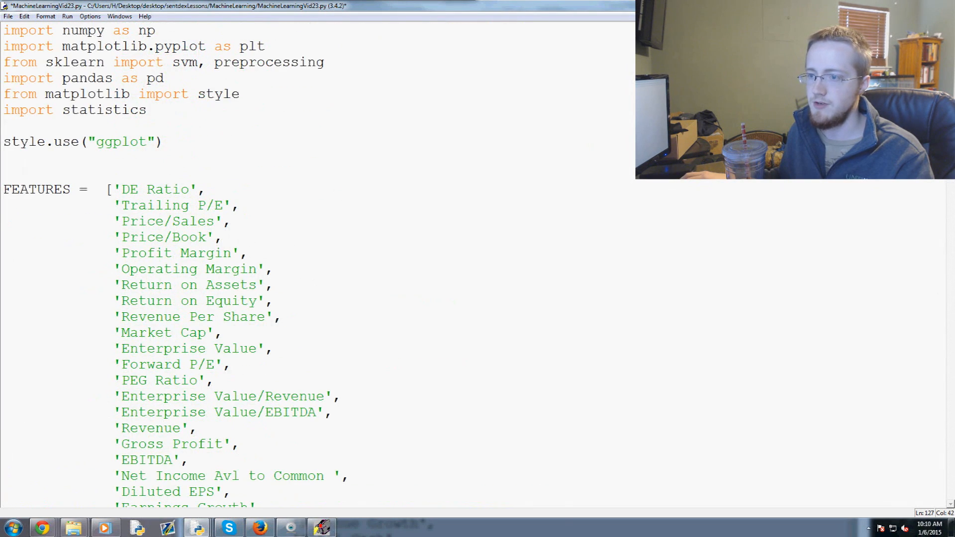
scroll("down", 3)
type("X = preprocessing.scale(X)")
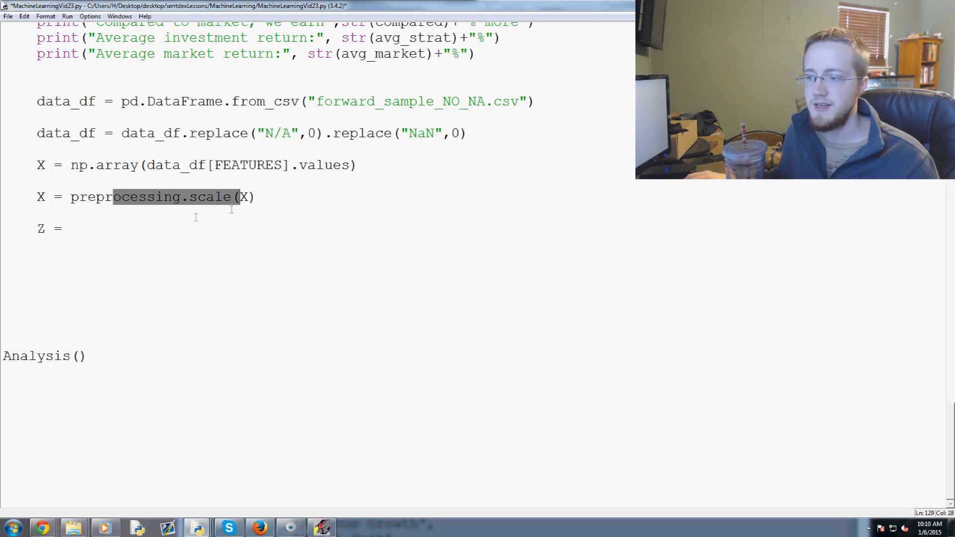
- Set Z = data_df["Ticker"].values.tolist() and create an empty invest_list
left_click(70, 229)
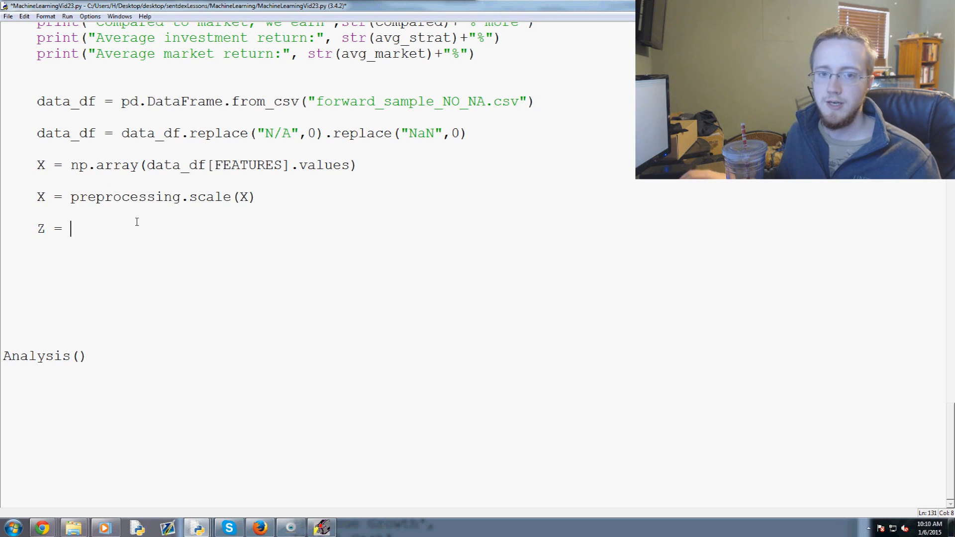
type("data_df[\"")
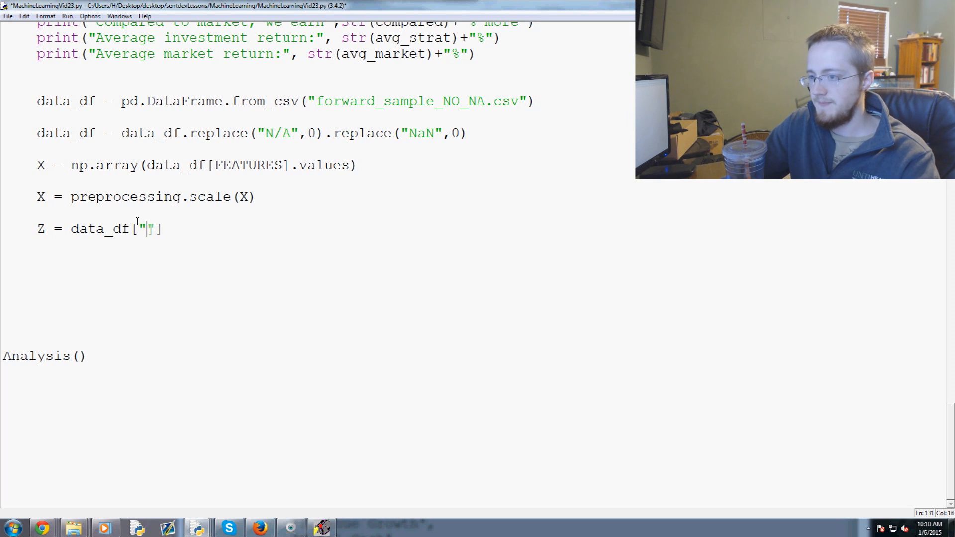
type("Ticker")
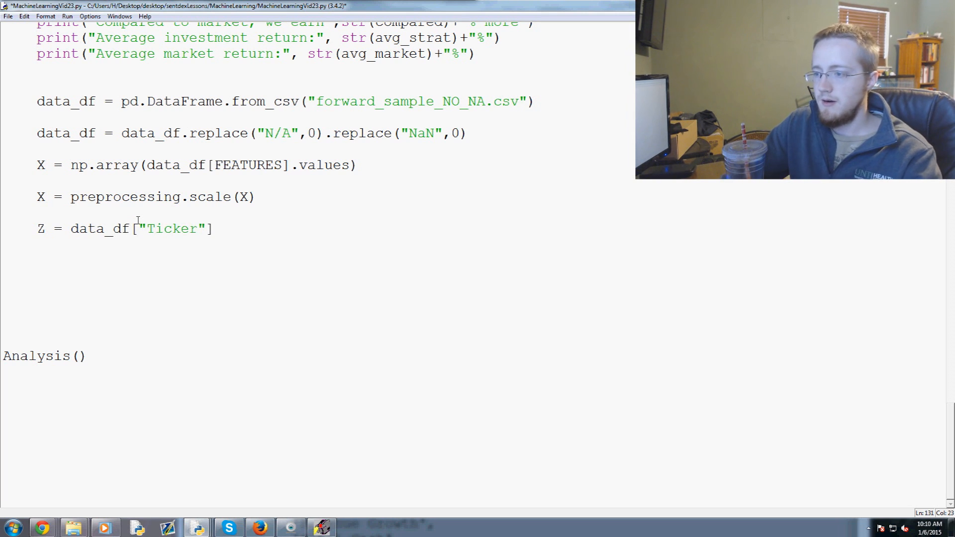
type(".values.")
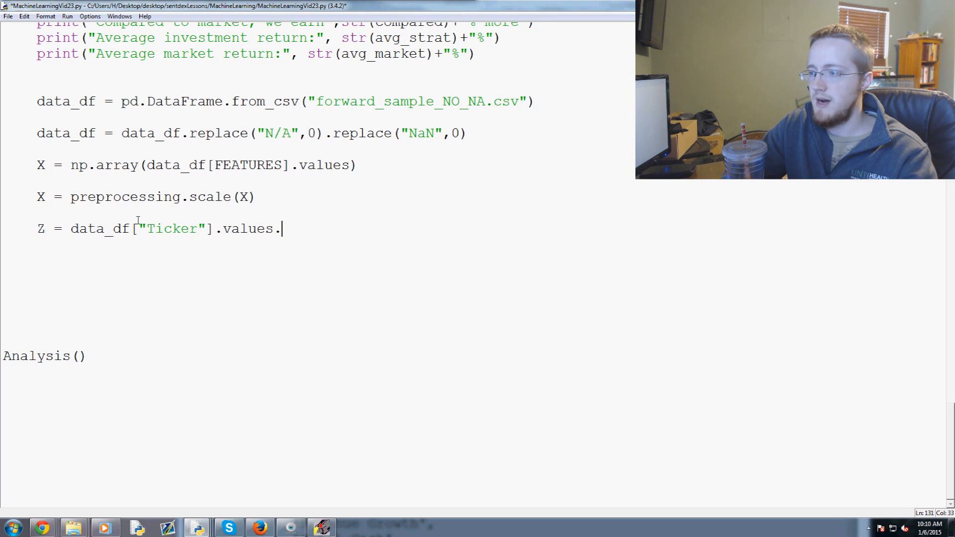
type("tol")
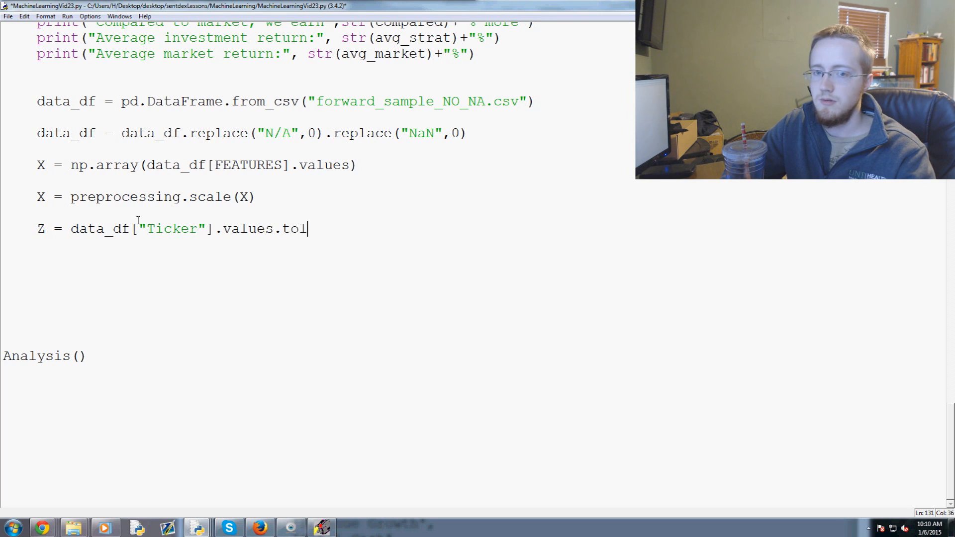
type("ist()")
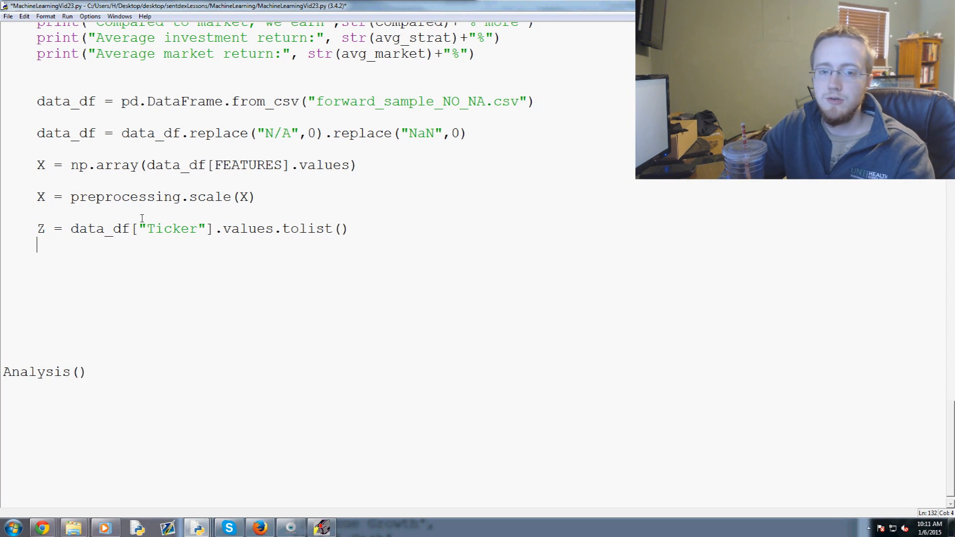
type("i")
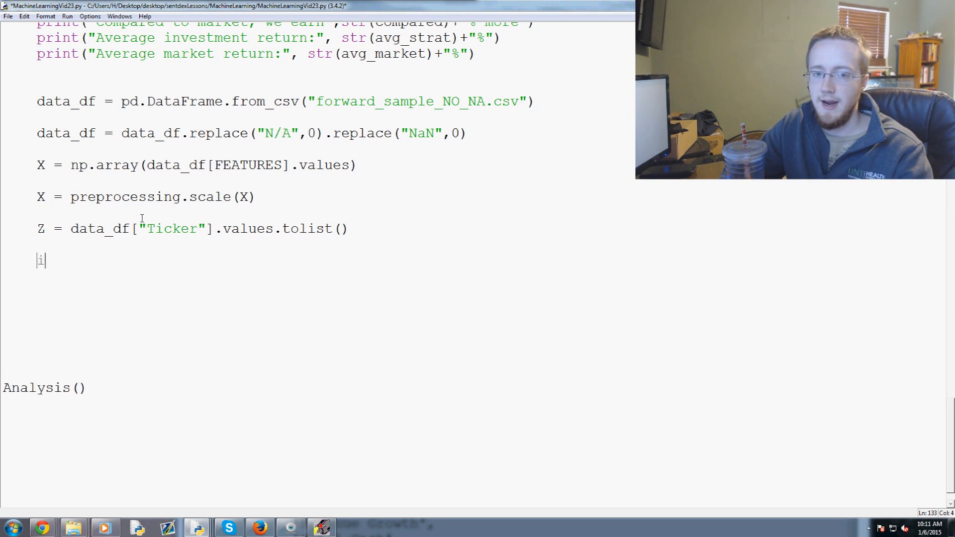
type("nvest_list = [")
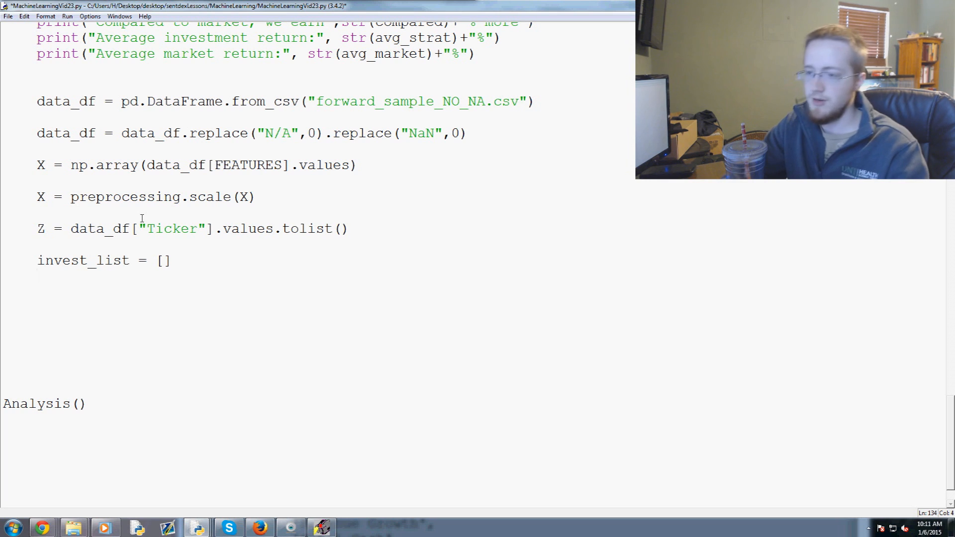
- Loop for i in range(len(X)) and set p = clf.predict(X[i])[0]
key("Return")
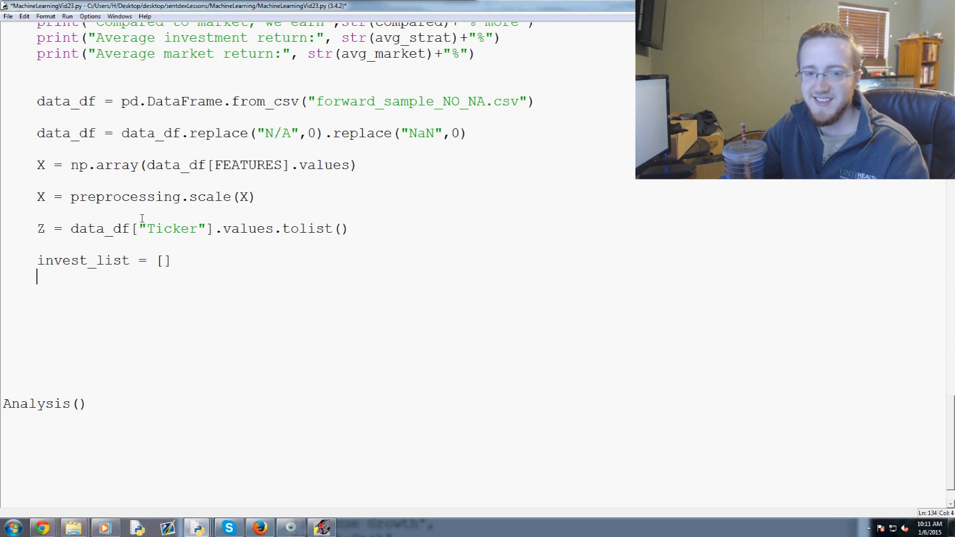
type("for i")
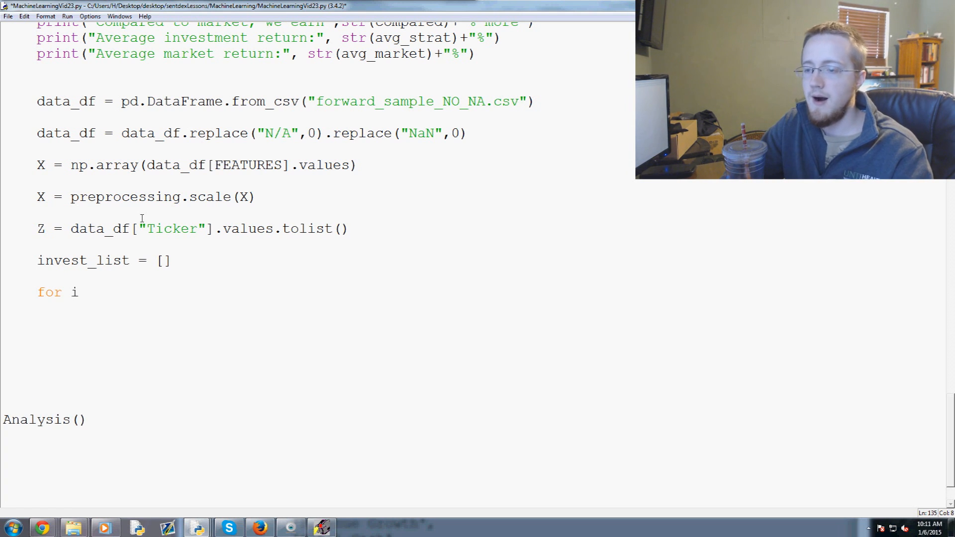
type("in range(")
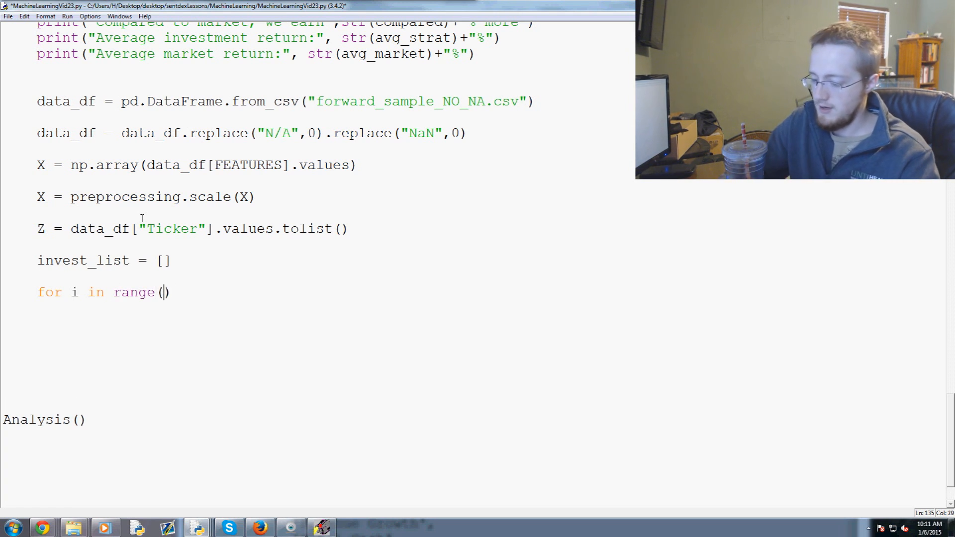
type("len(x")
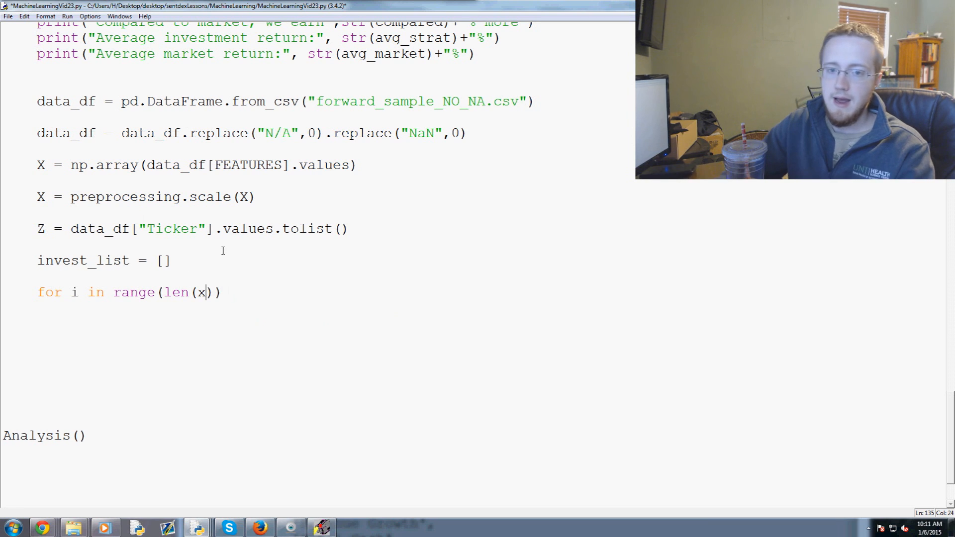
type("X")
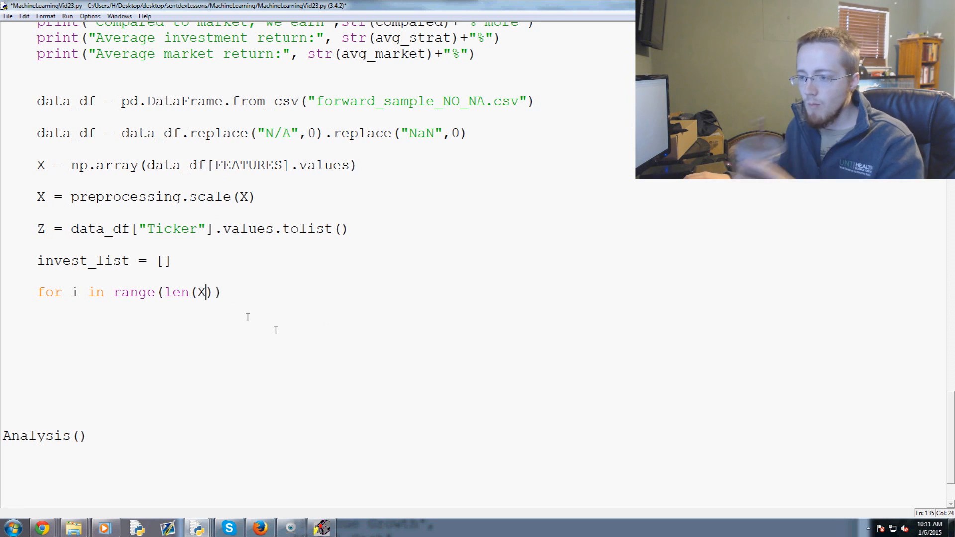
type(")")
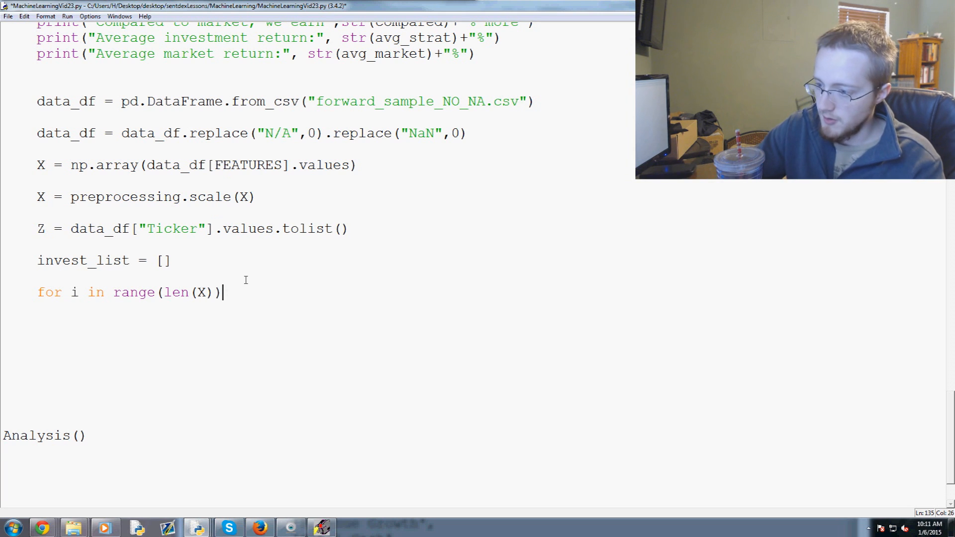
type(":")
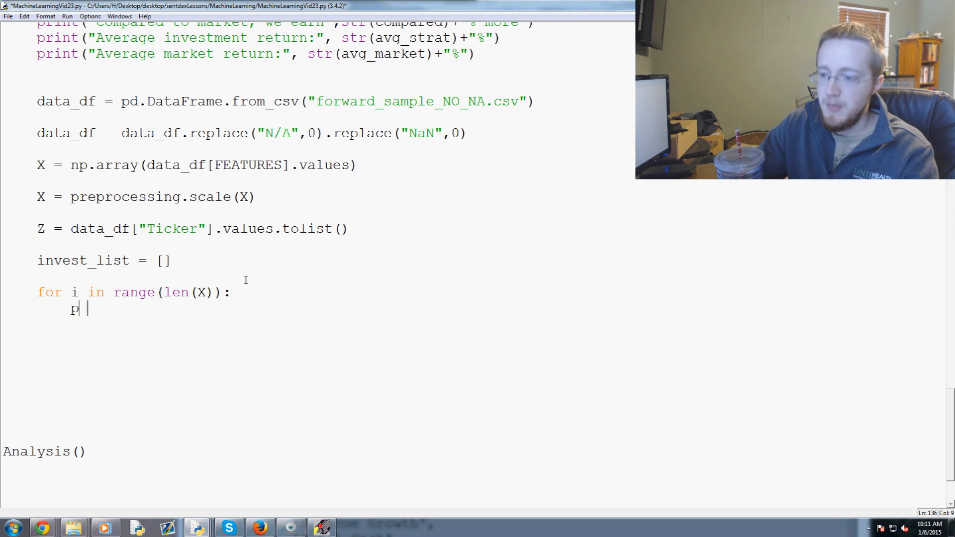
type("= clf.")
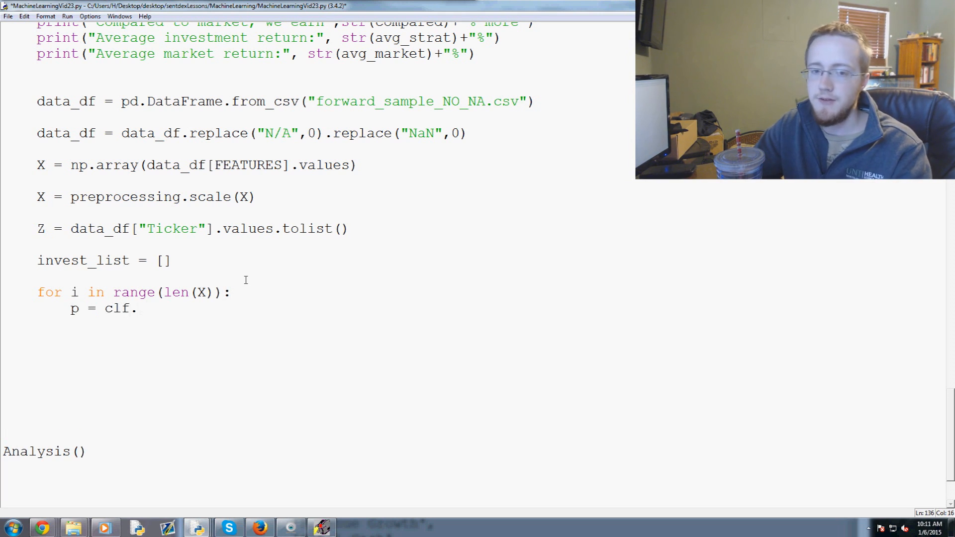
type("predict(X)")
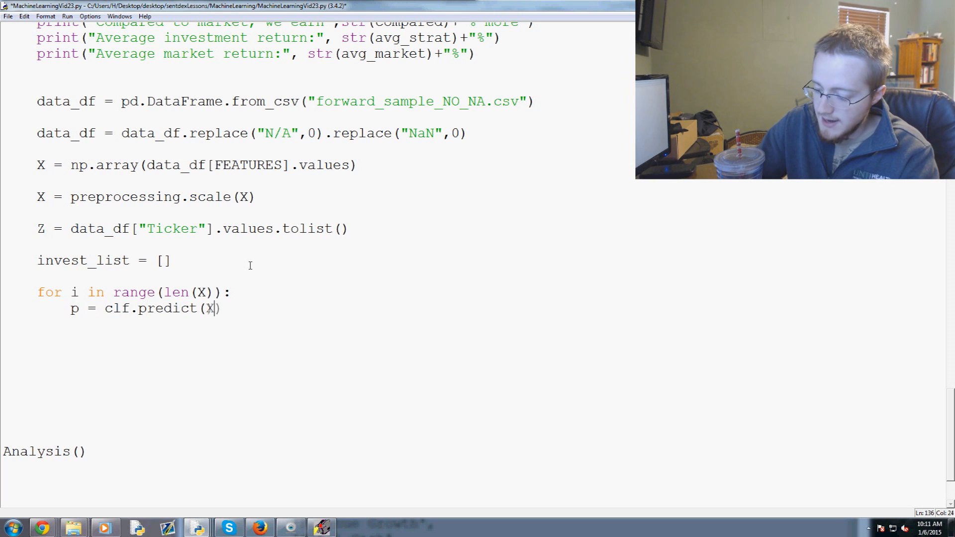
type("[i]")
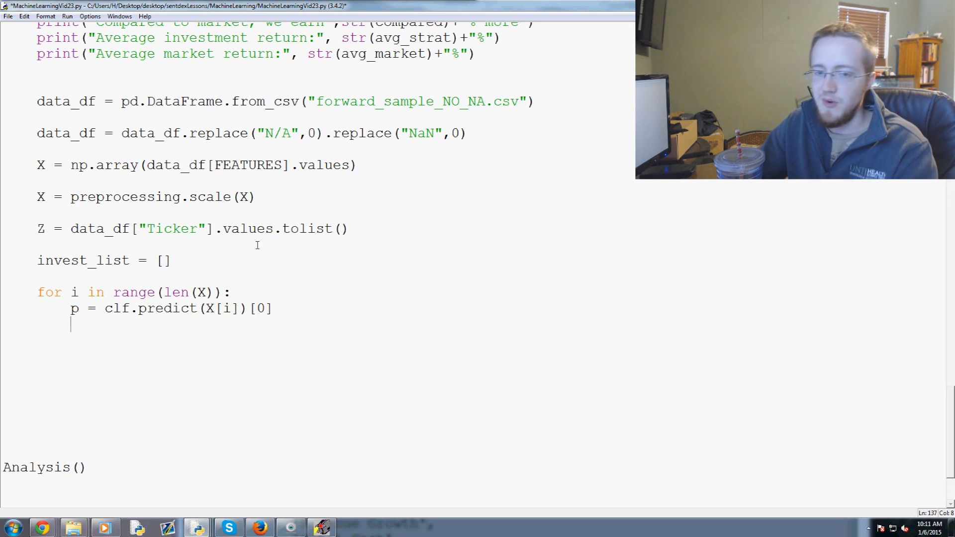
- If p == 1, print Z[i] and append it to invest_list
type("if p == 1:")
type("print(")
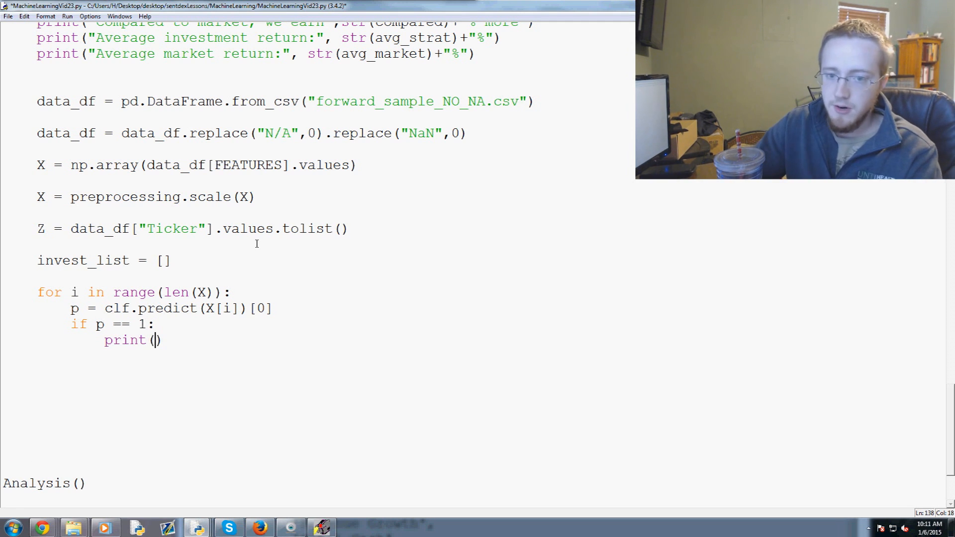
type("Z[i]")
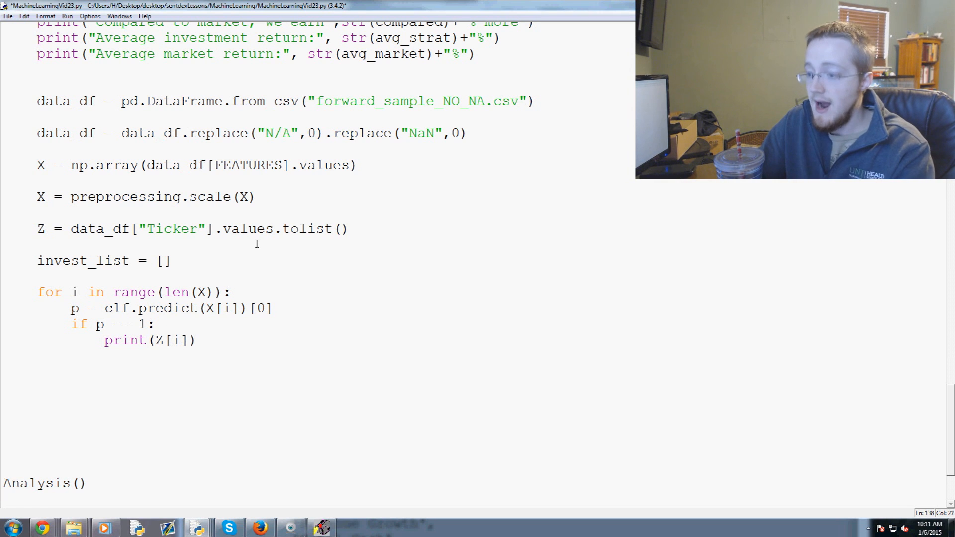
type("inv")
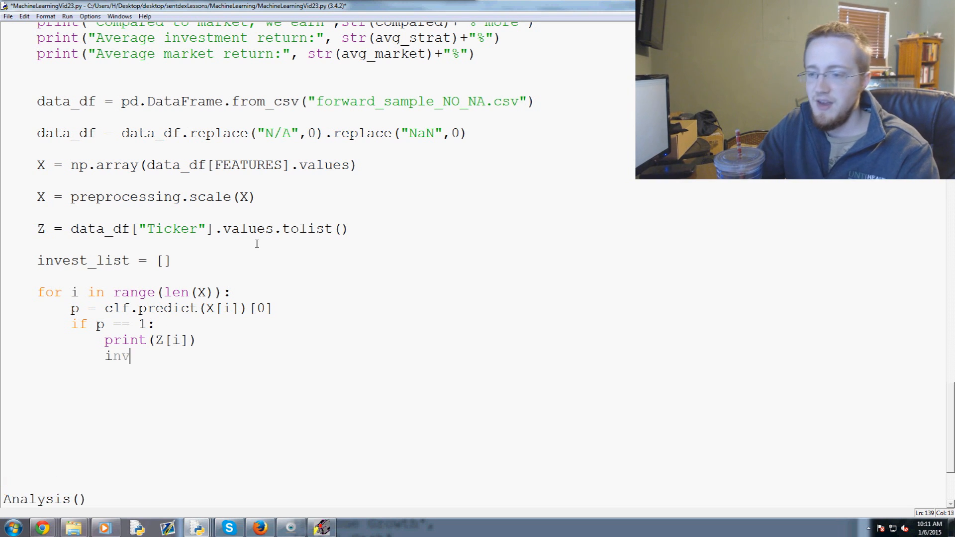
type("est_list.append(Z")
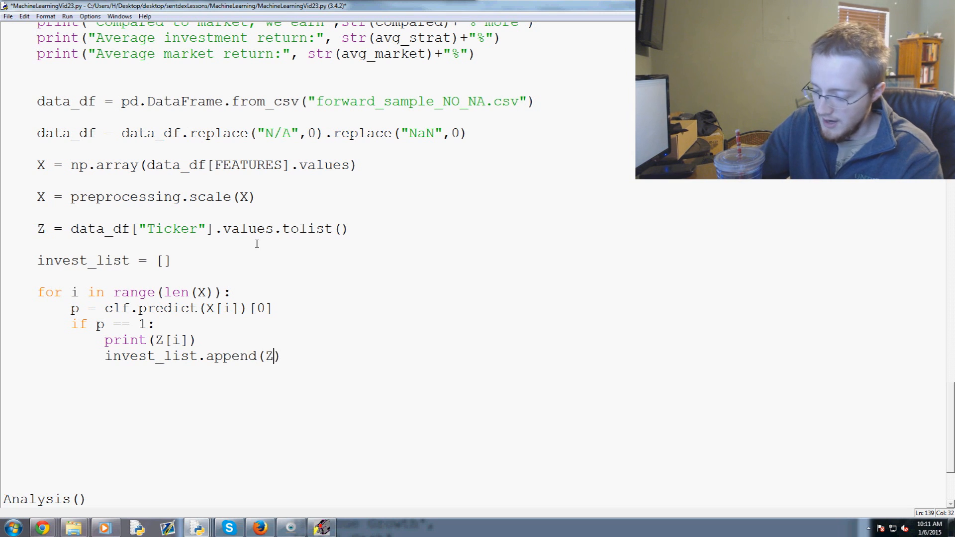
type("[i])")
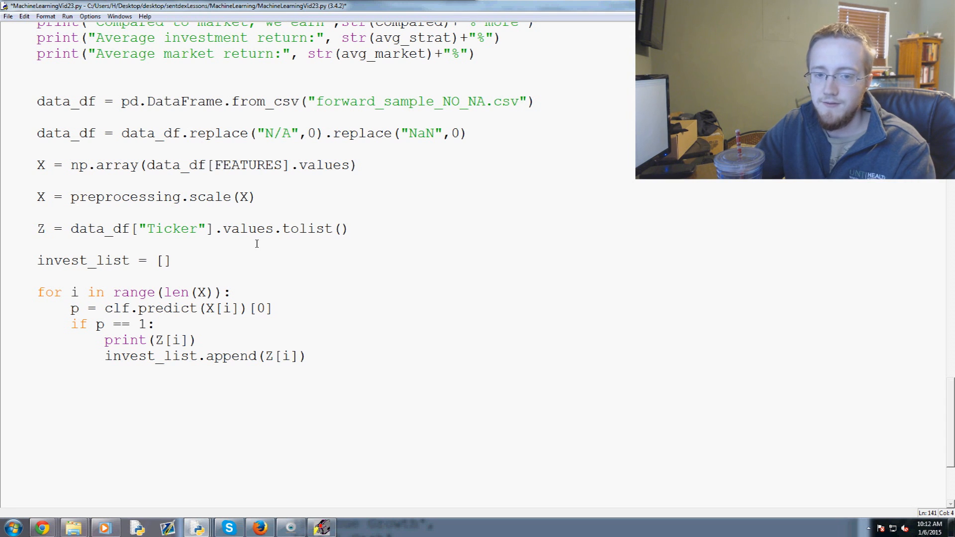
- After the loop, print len(invest_list) and invest_list, then reread the earlier code
type("print ()")
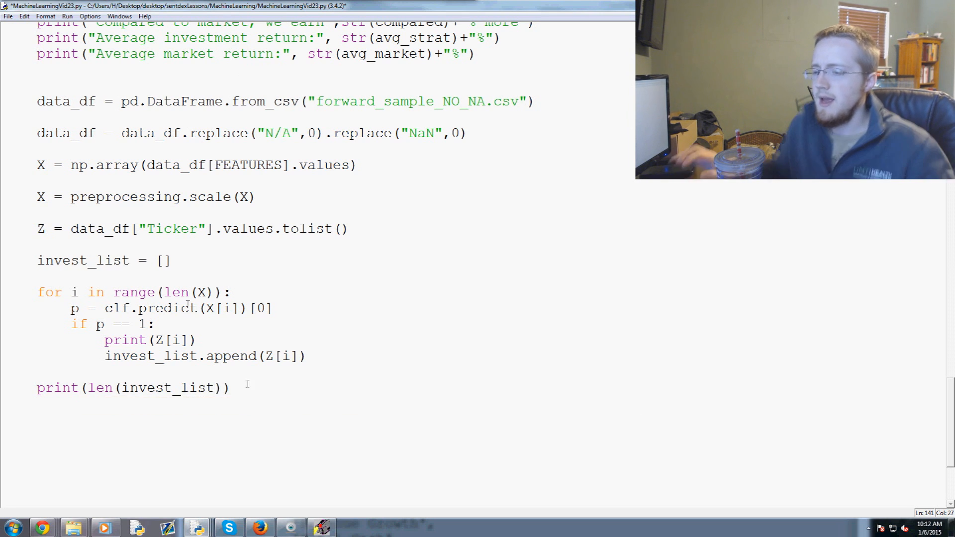
type("print(invest))")
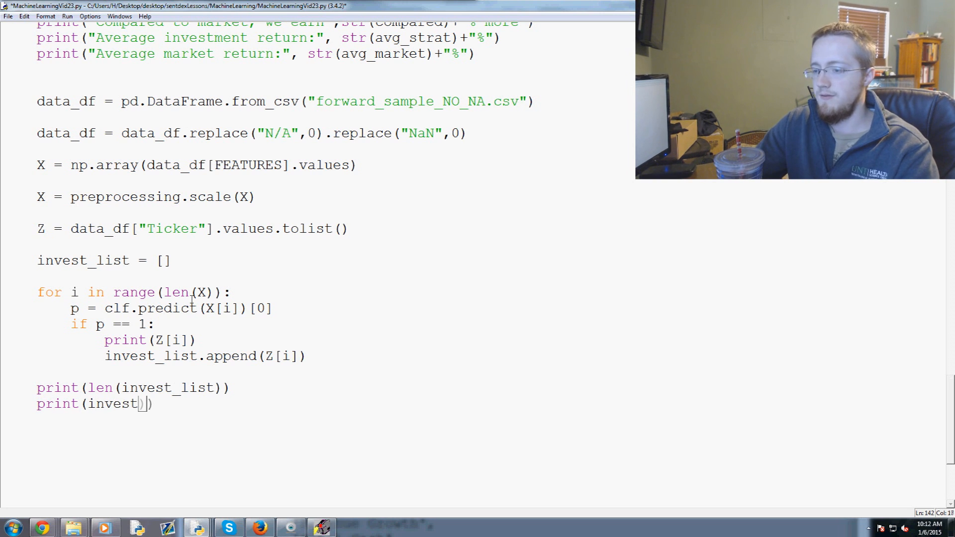
scroll("up", 3)
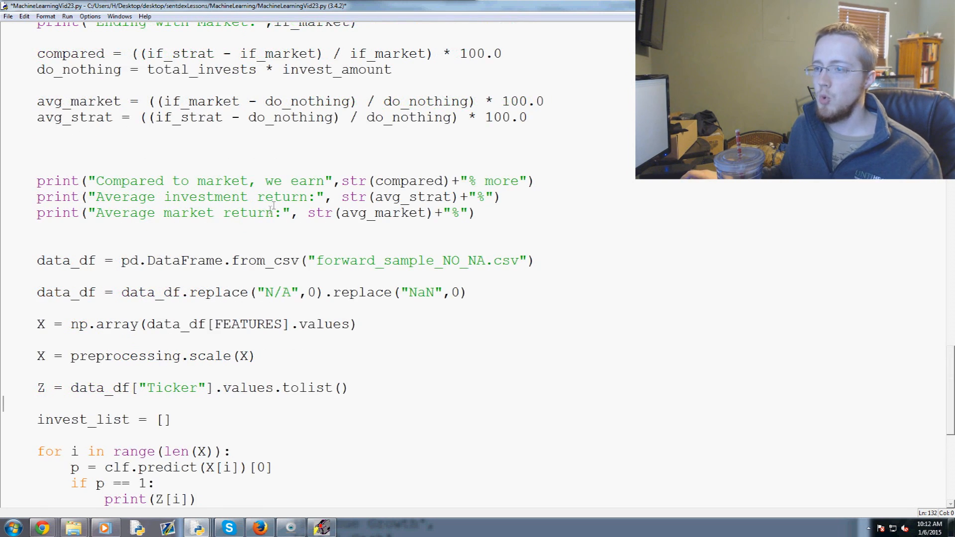
scroll("up", 3)
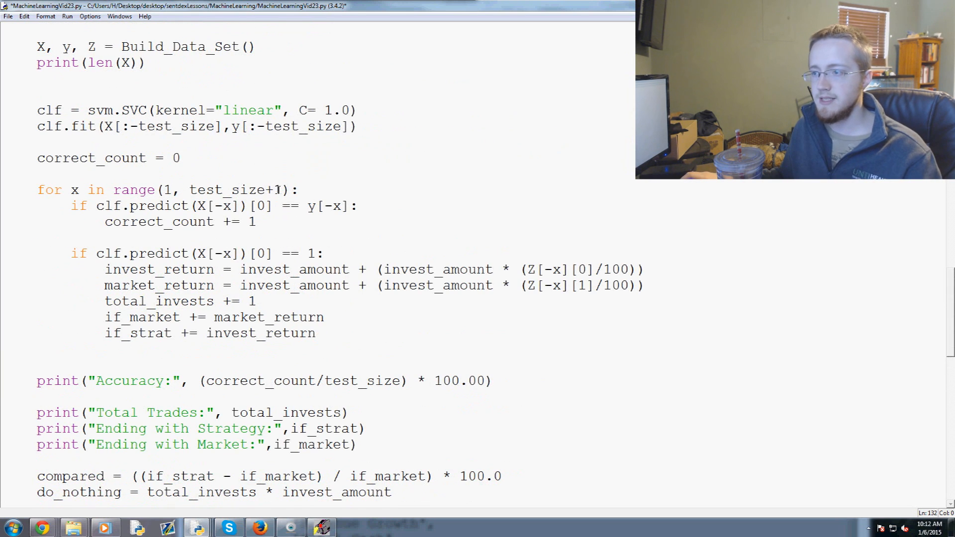
- Change test_size from 1000 to 1
scroll("up", 3)
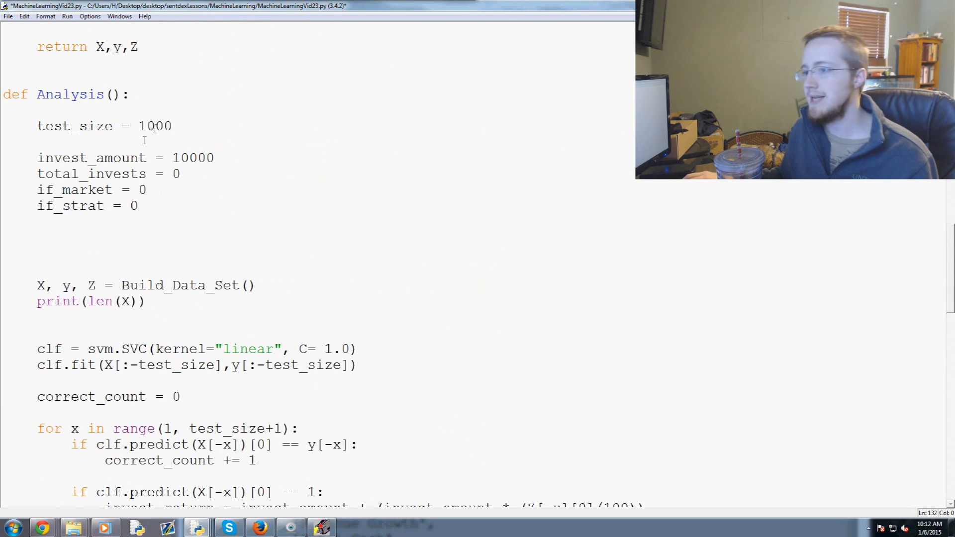
double_click(154, 127)
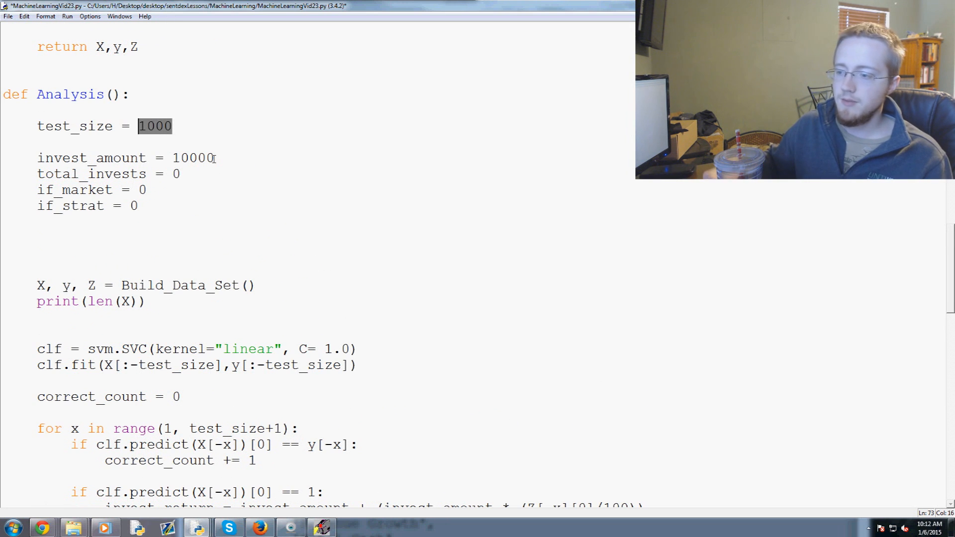
type("1")
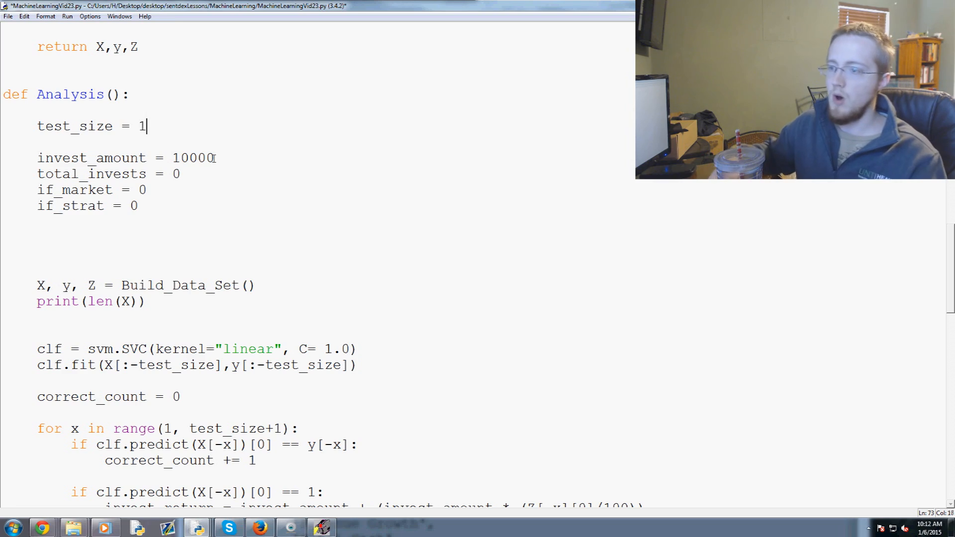
- Comment out the Accuracy, Total Trades, Ending and Compared print lines
scroll("down", 3)
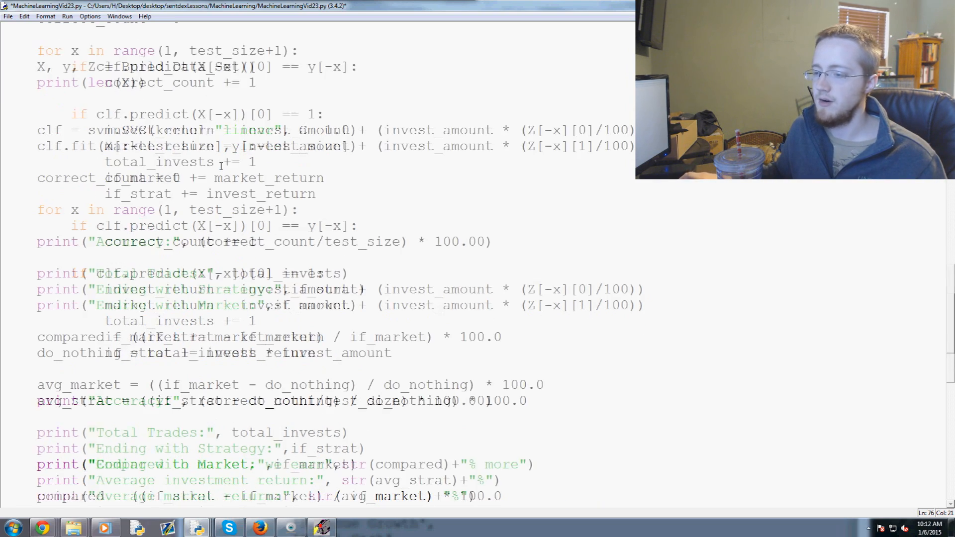
scroll("down", 3)
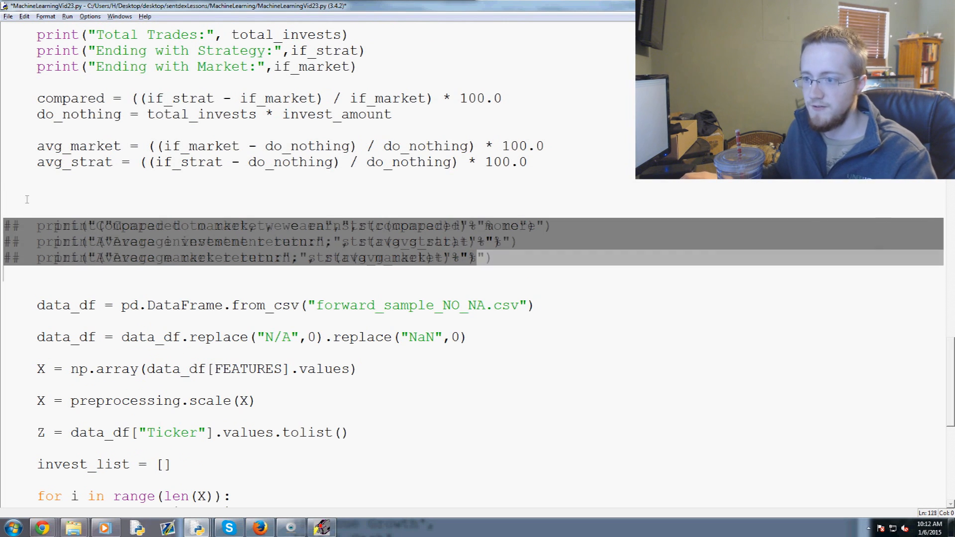
scroll("up", 3)
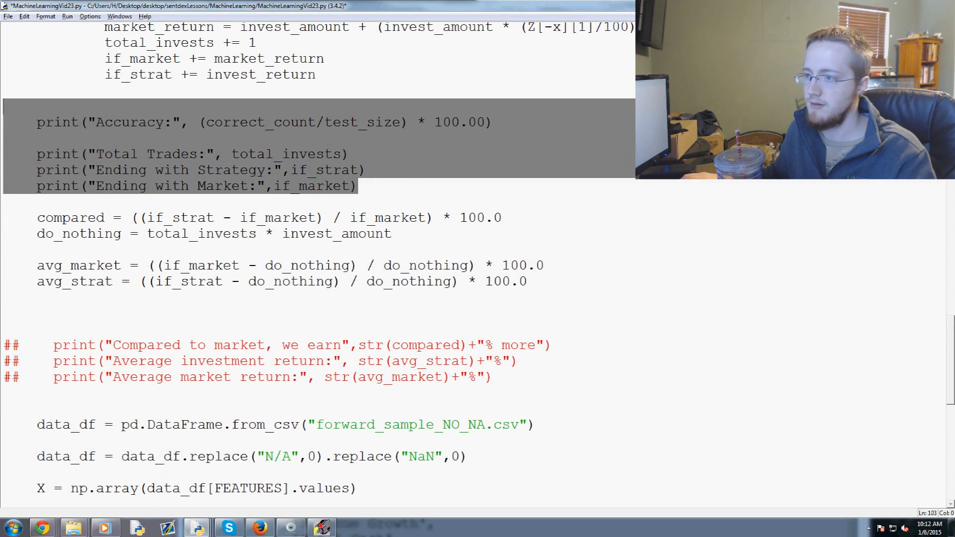
scroll("down", 3)
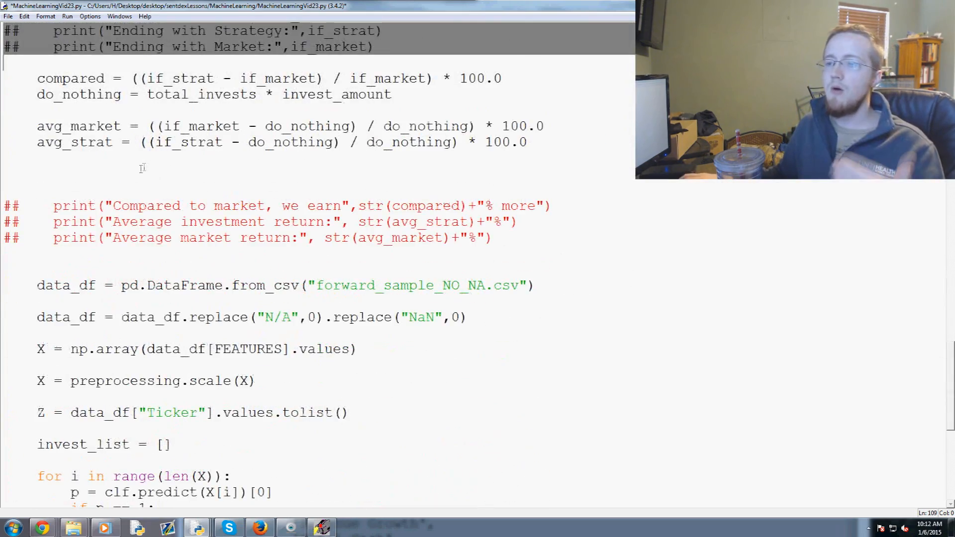
scroll("down", 3)
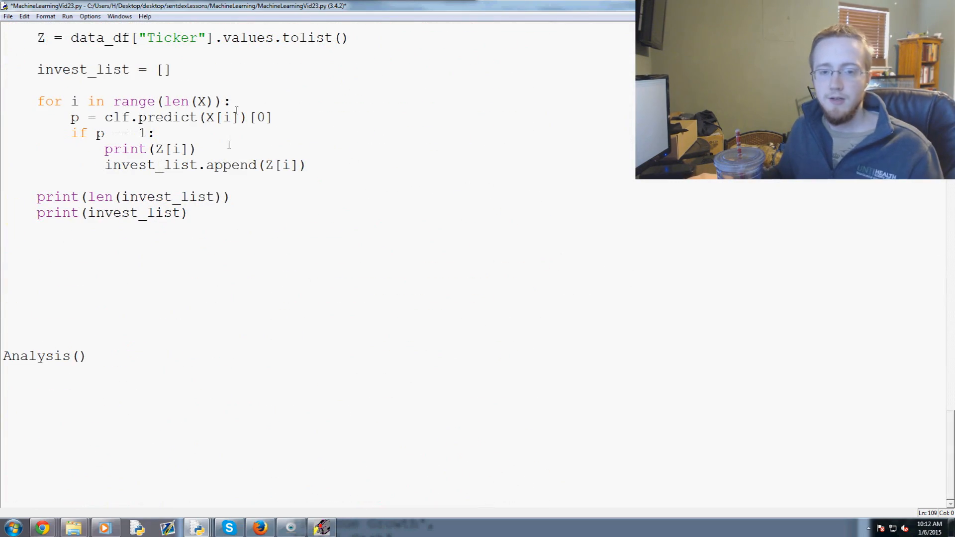
scroll("up", 3)
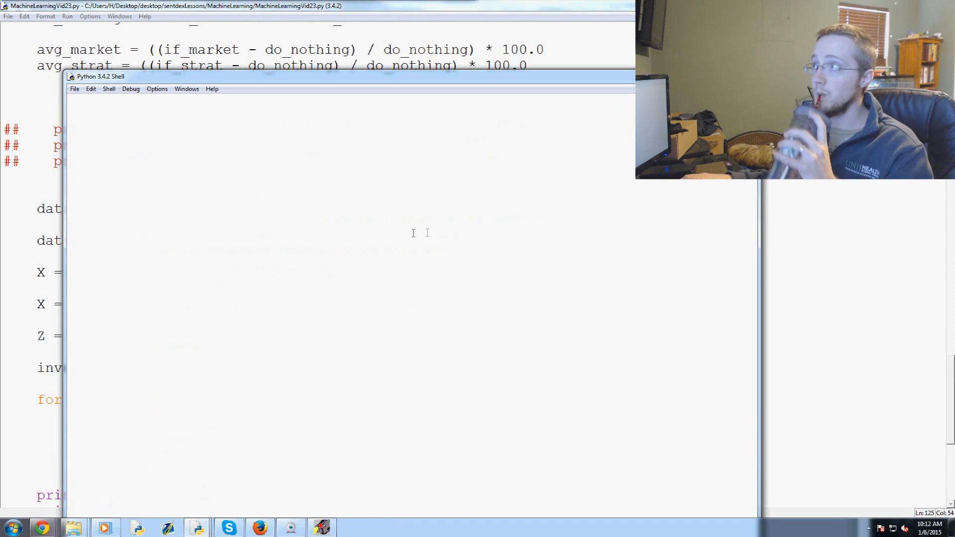
mouse_move(329, 199)
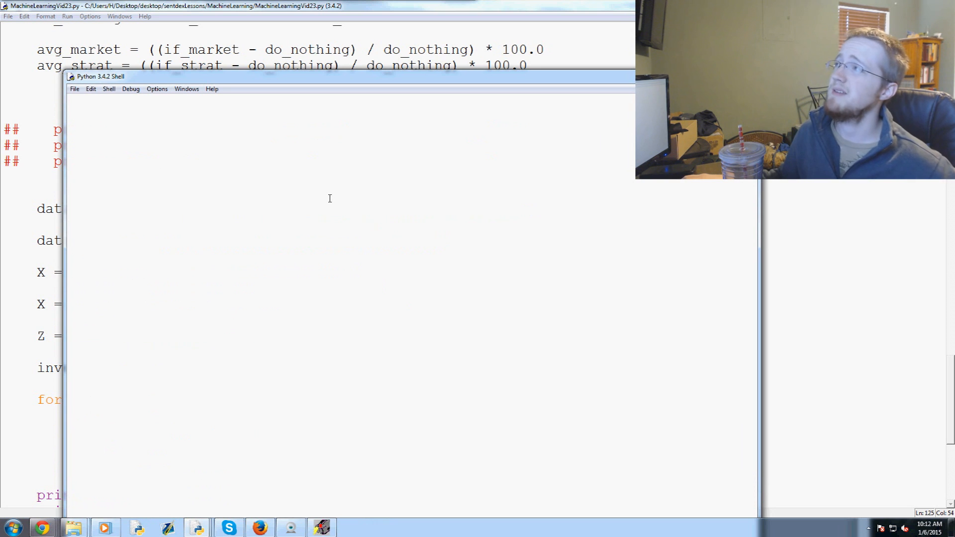
- Run the module, then close the empty shell and return to the MachineLearningVid23.py editor
key("F5")
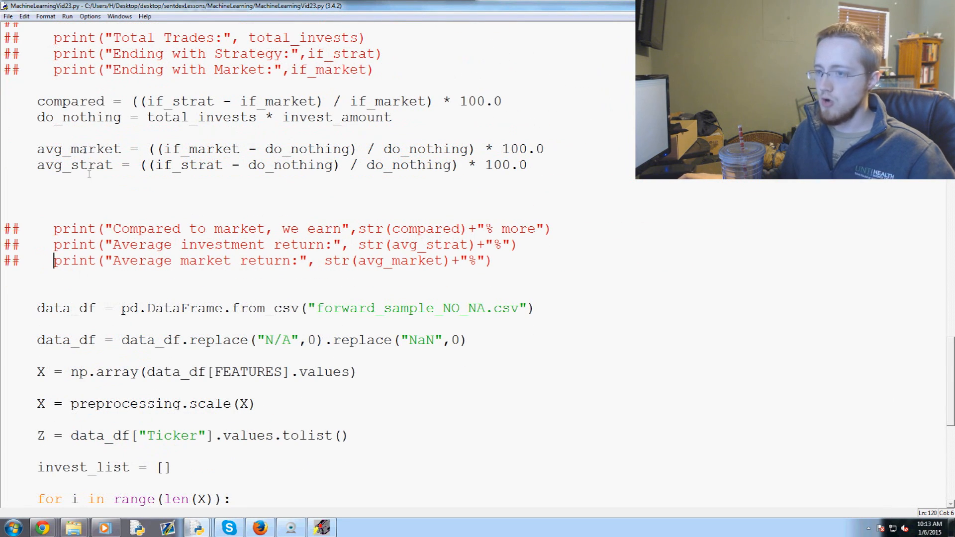
mouse_move(527, 98)
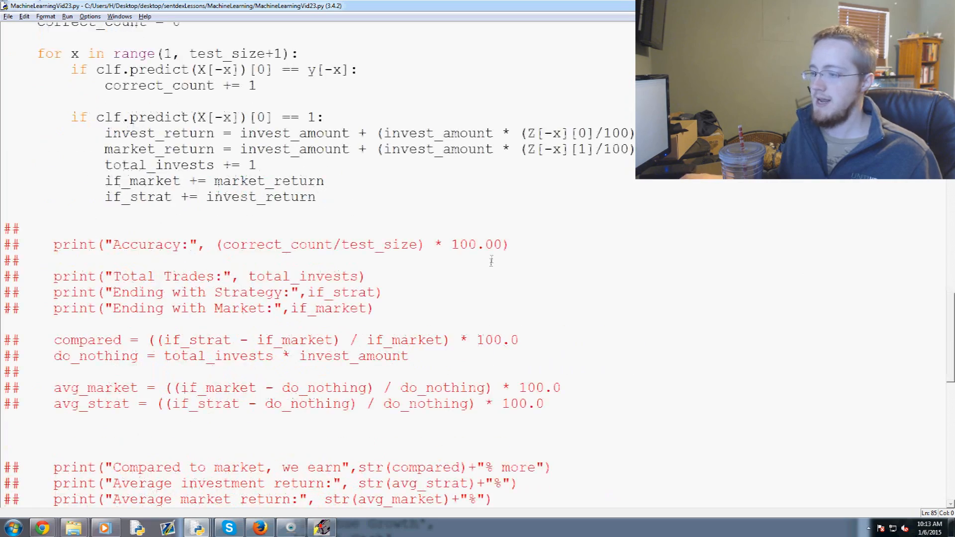
- Switch both from_csv filenames from NO_NA to the WITH_NA key_stats and forward_sample CSVs
scroll("down", 3)
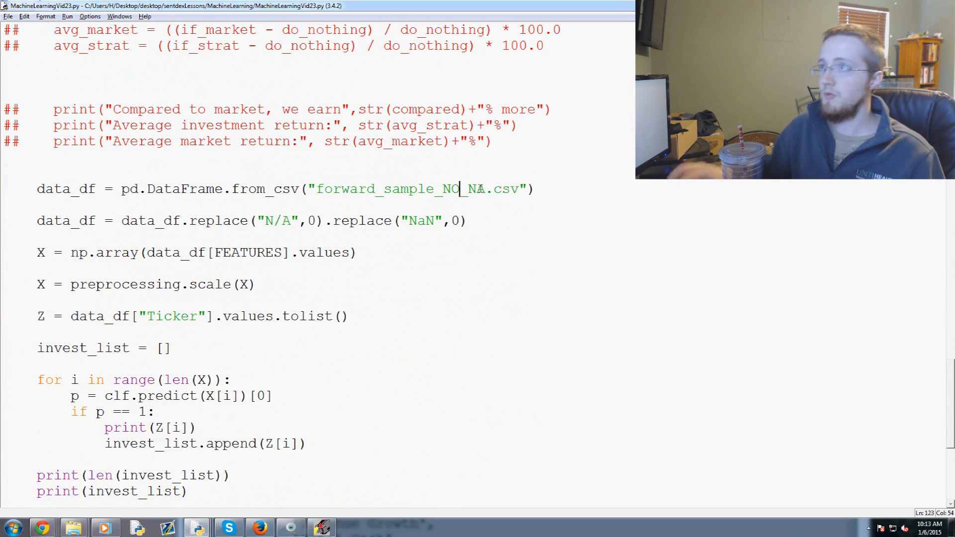
type("WITHINA")
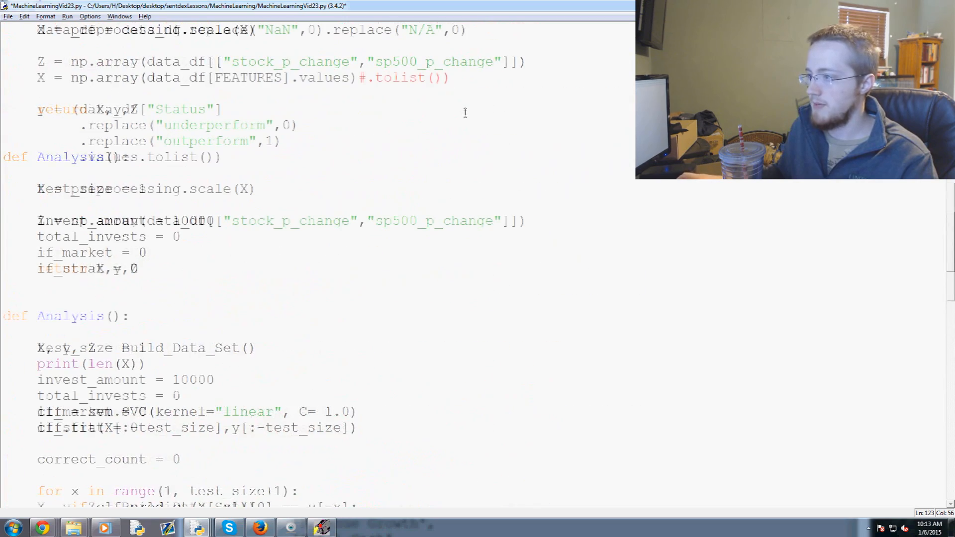
scroll("up", 3)
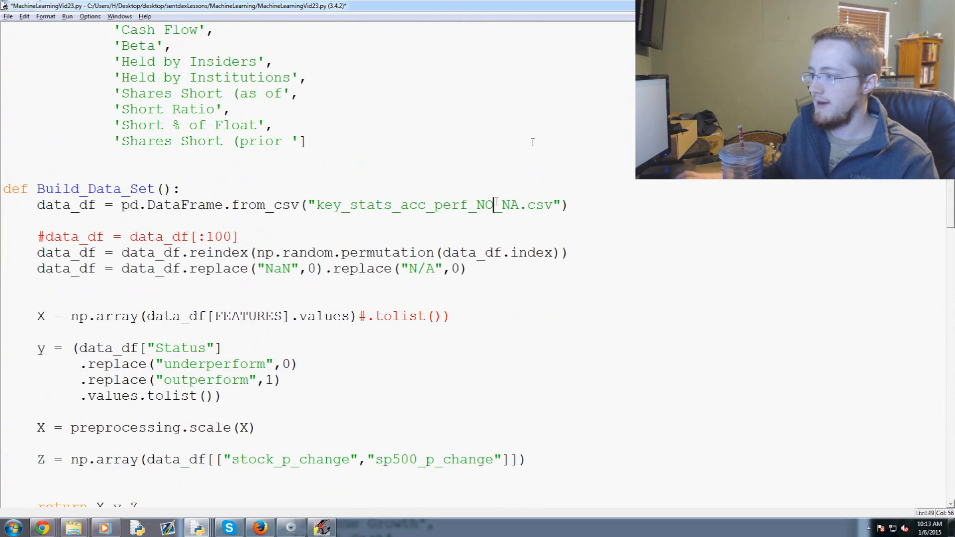
type("WITH")
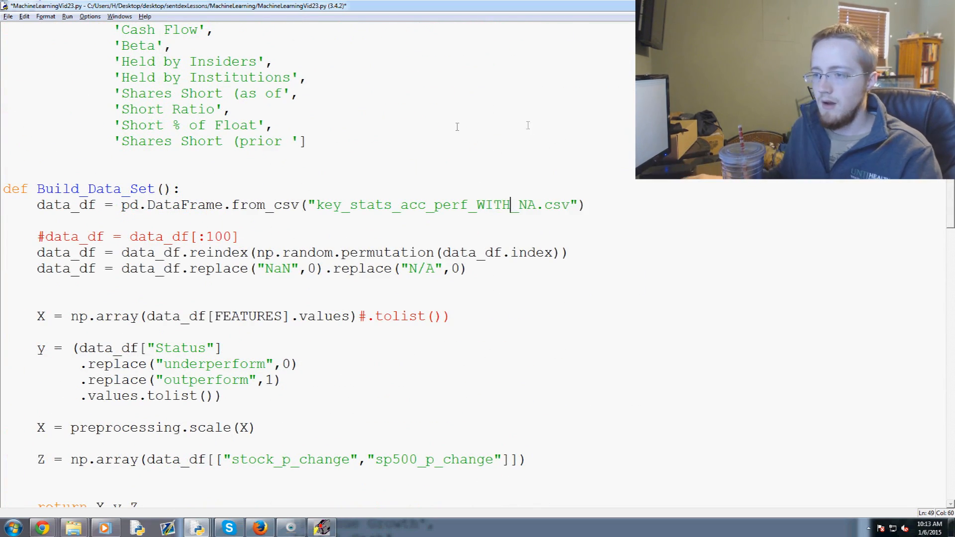
scroll("down", 3)
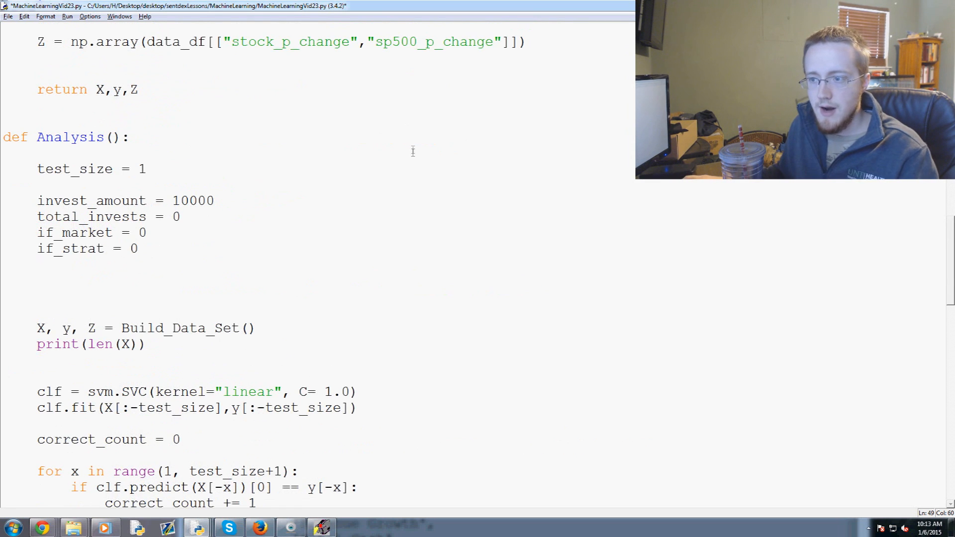
scroll("down", 3)
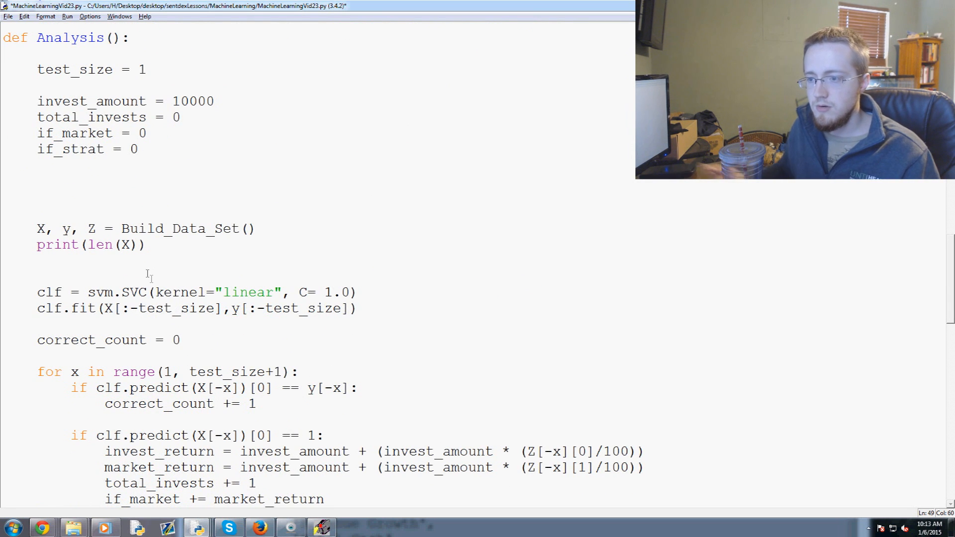
mouse_move(147, 273)
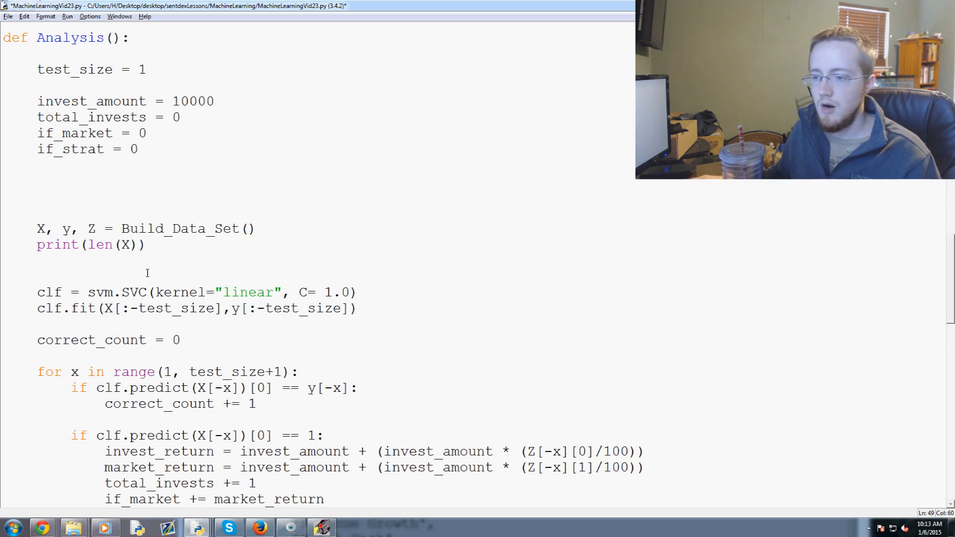
scroll("down", 3)
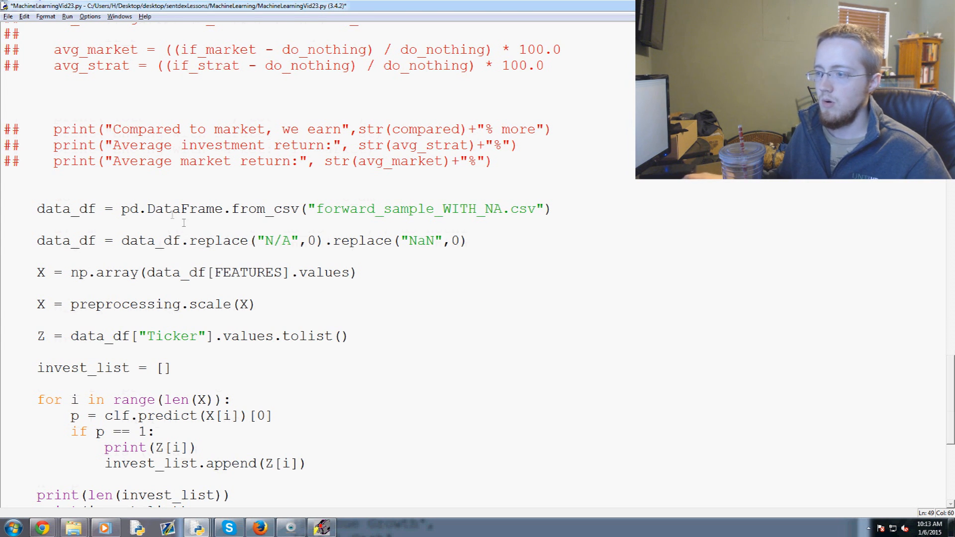
scroll("up", 3)
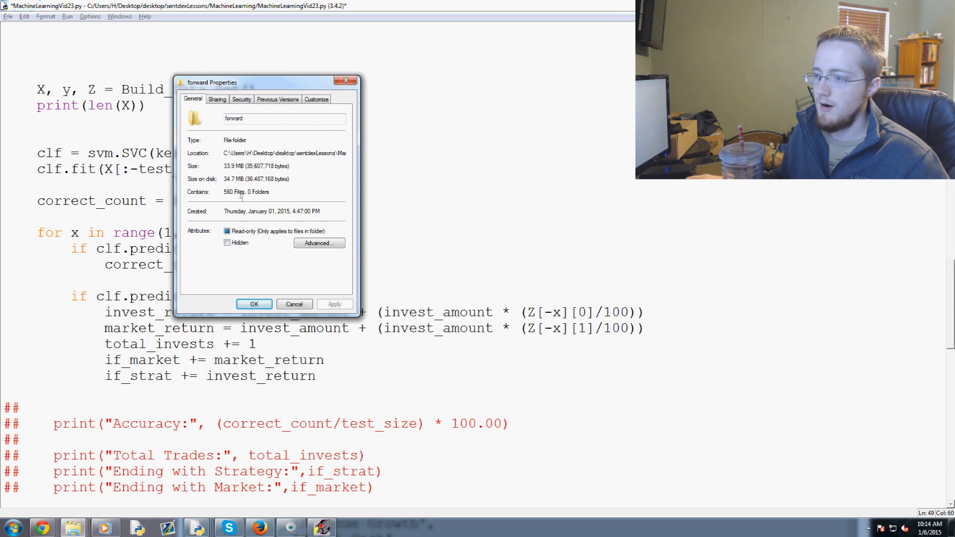
double_click(229, 192)
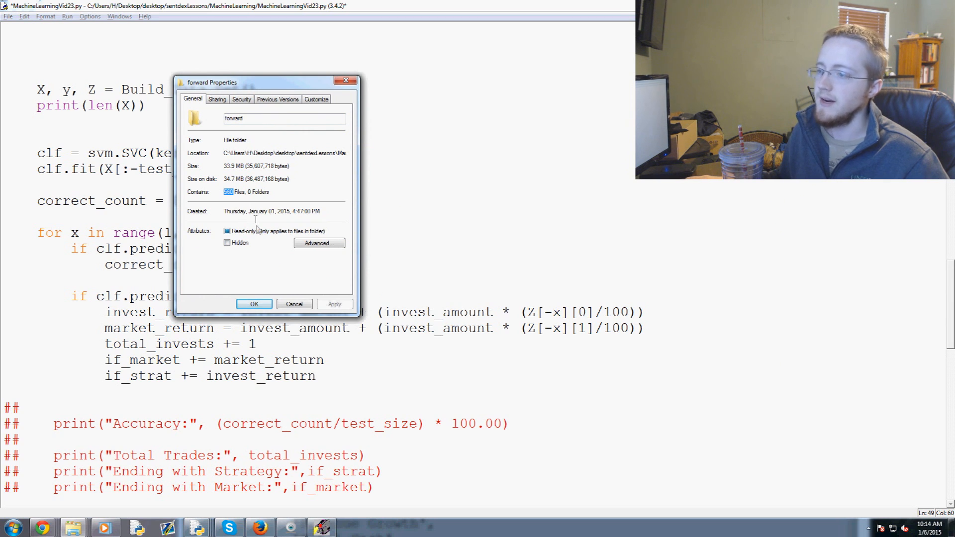
mouse_move(278, 198)
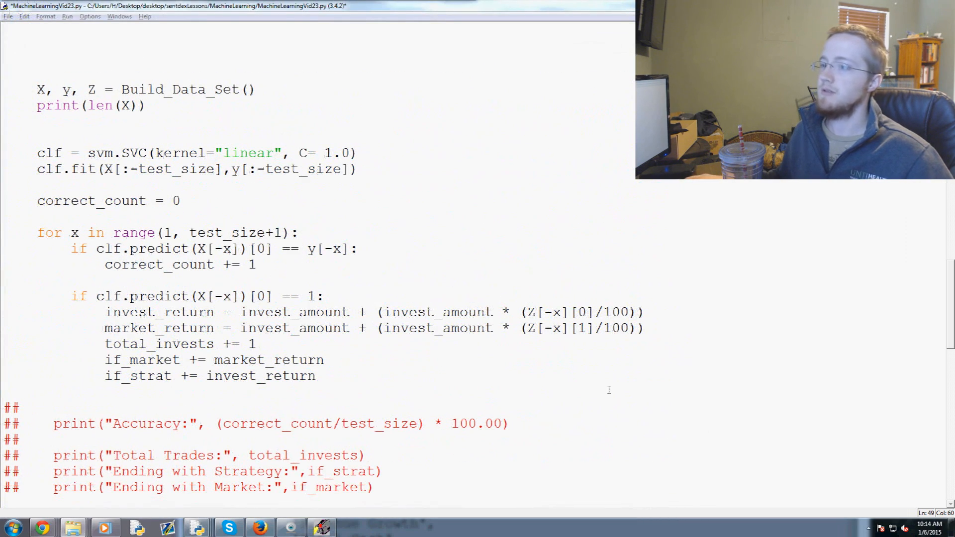
- Run the script and view the 488 predicted tickers and invest_list in the shell
scroll("up", 3)
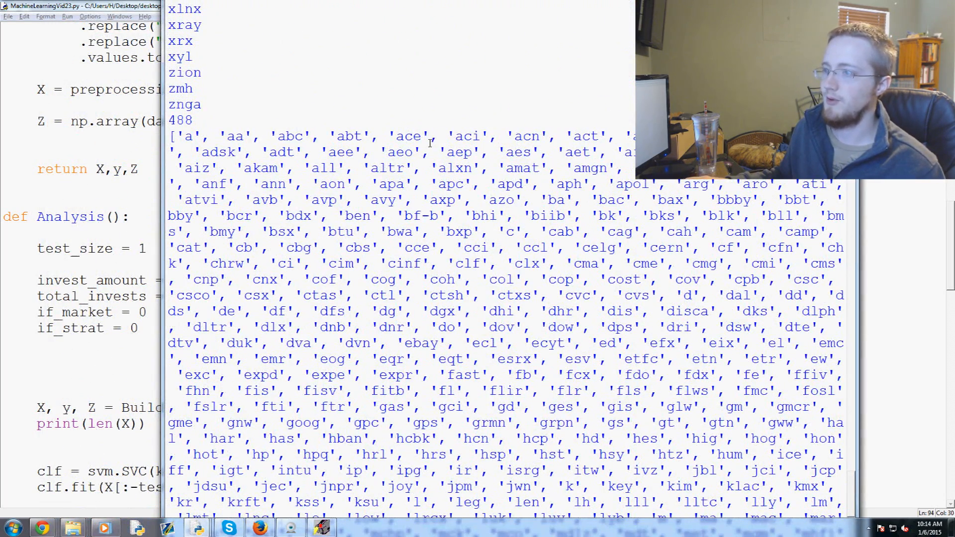
scroll("down", 3)
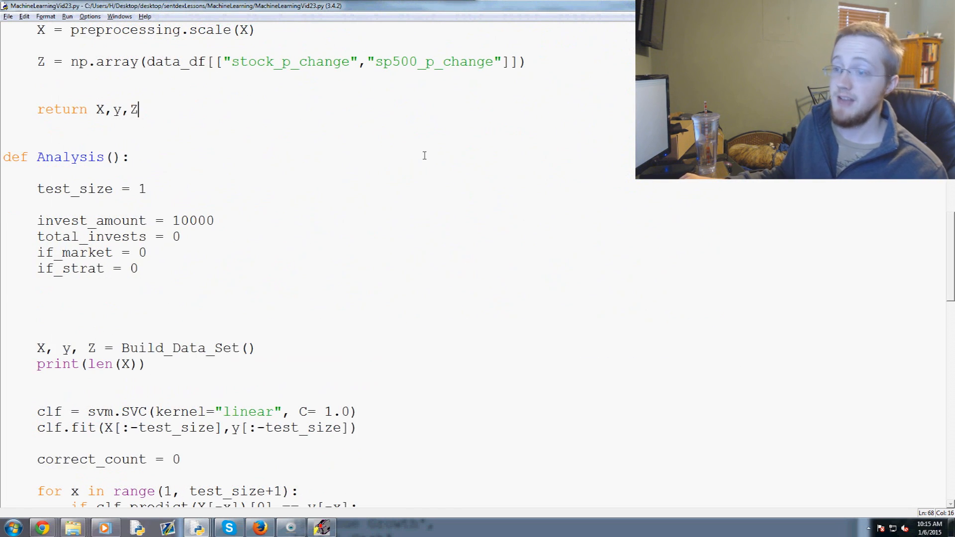
scroll("down", 3)
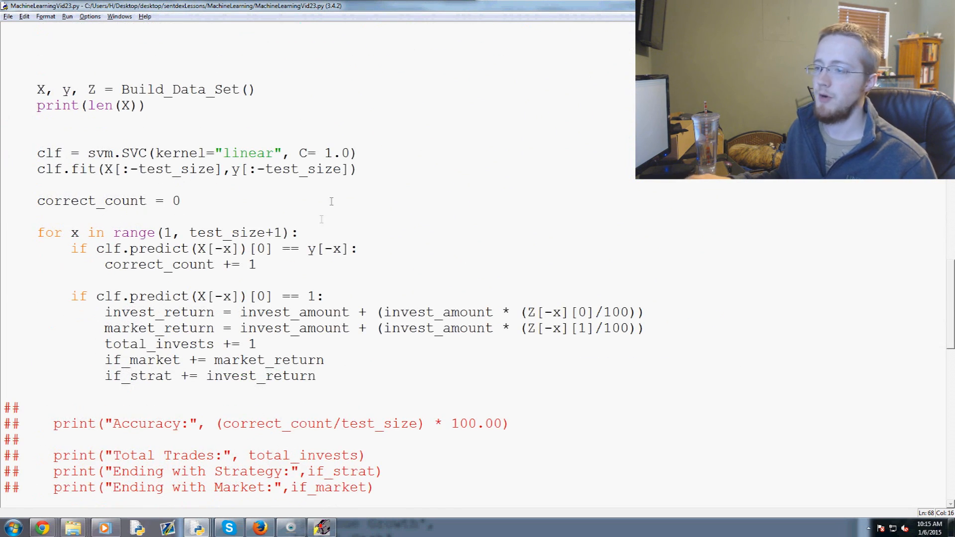
scroll("down", 3)
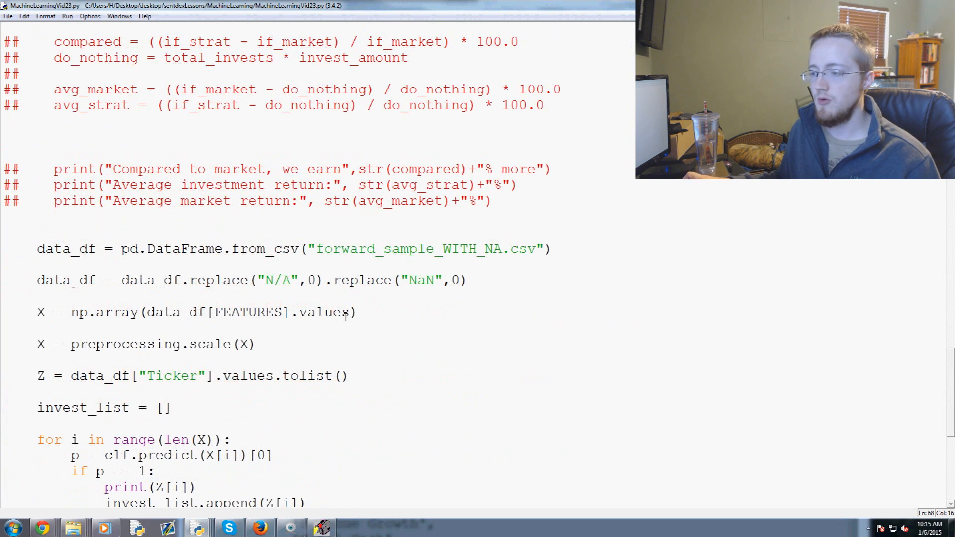
scroll("down", 3)
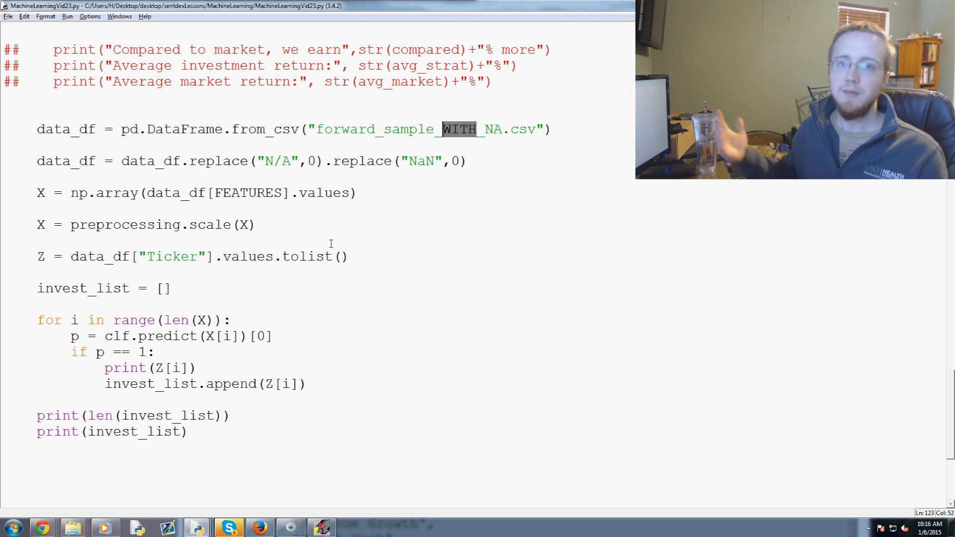
mouse_move(332, 287)
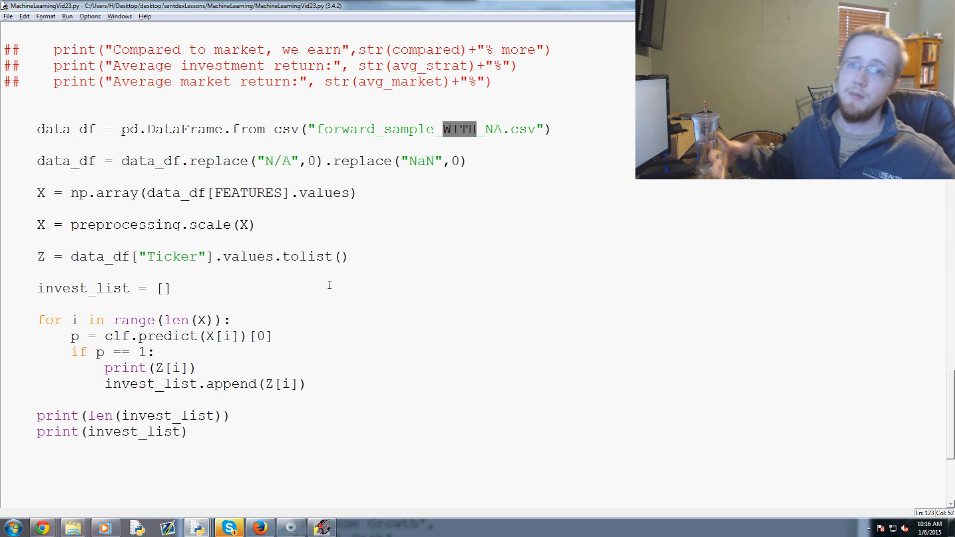
mouse_move(487, 370)
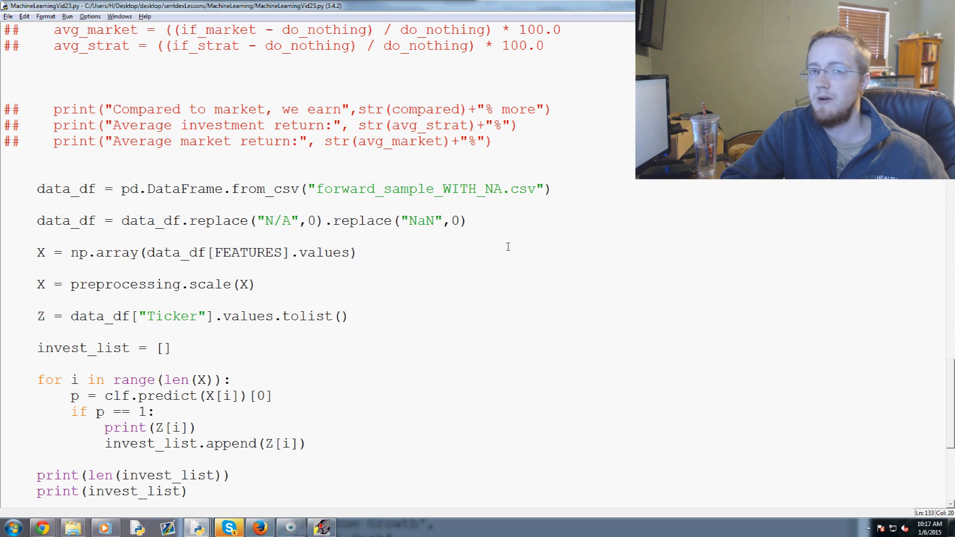
left_click(172, 348)
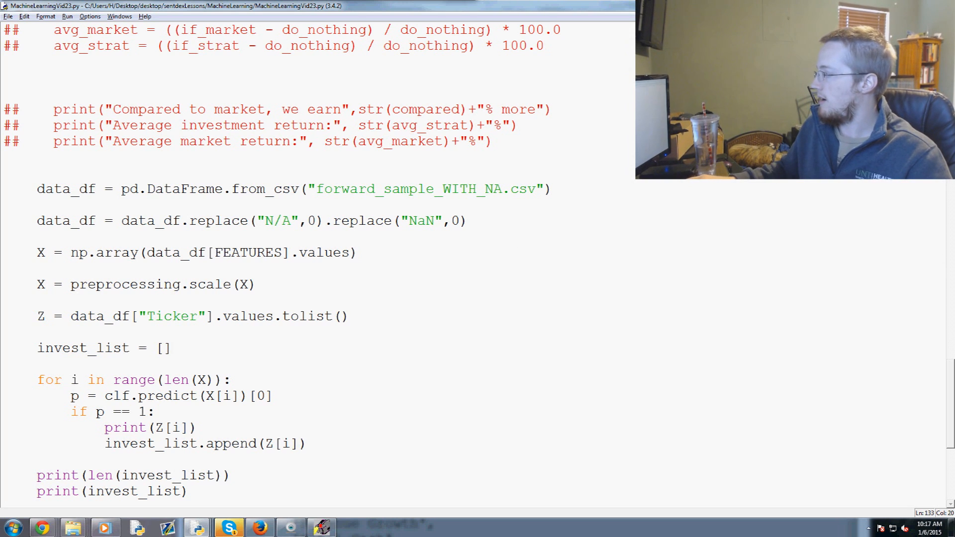
scroll("up", 3)
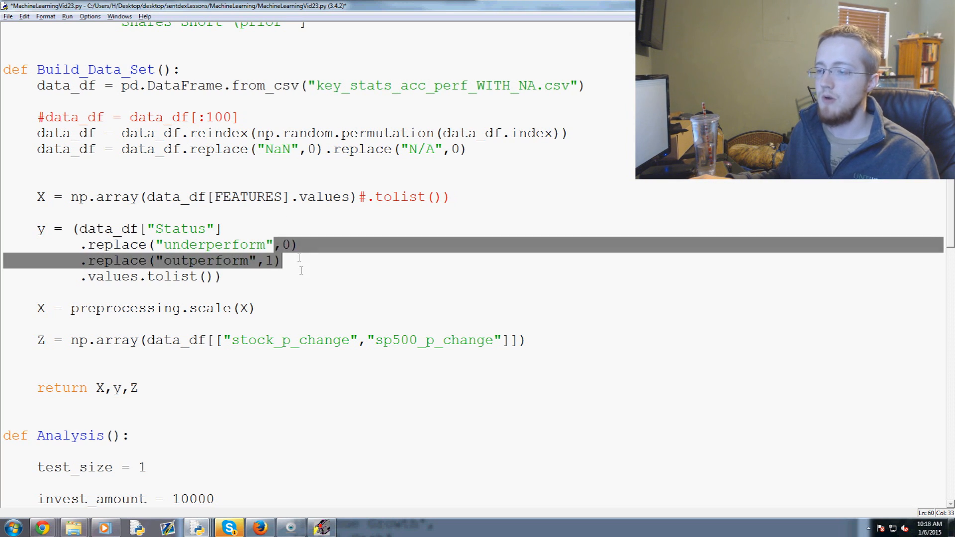
scroll("up", 3)
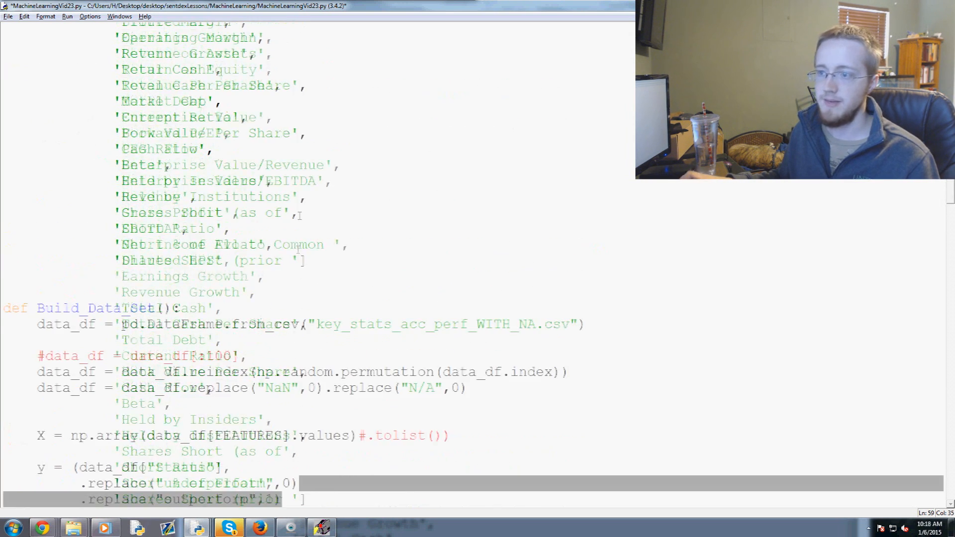
scroll("down", 3)
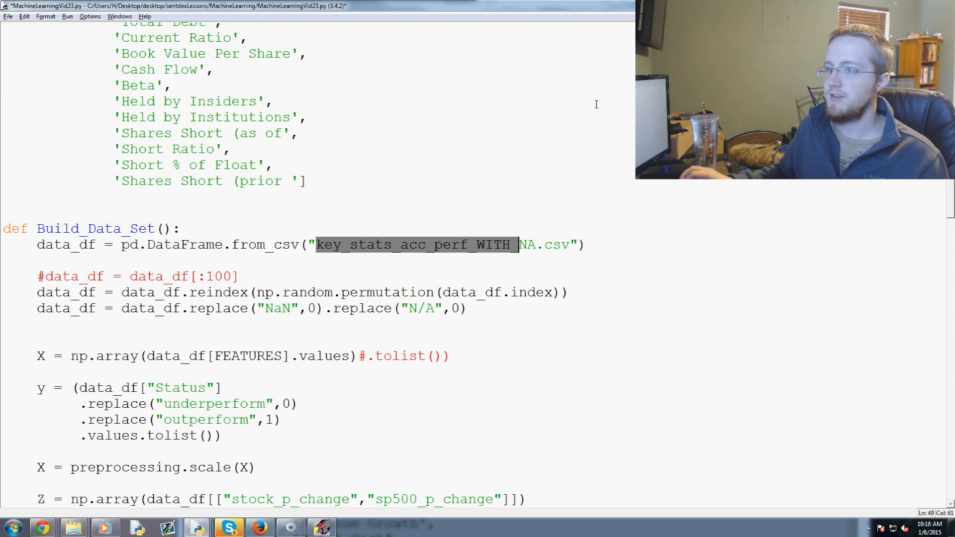
scroll("down", 3)
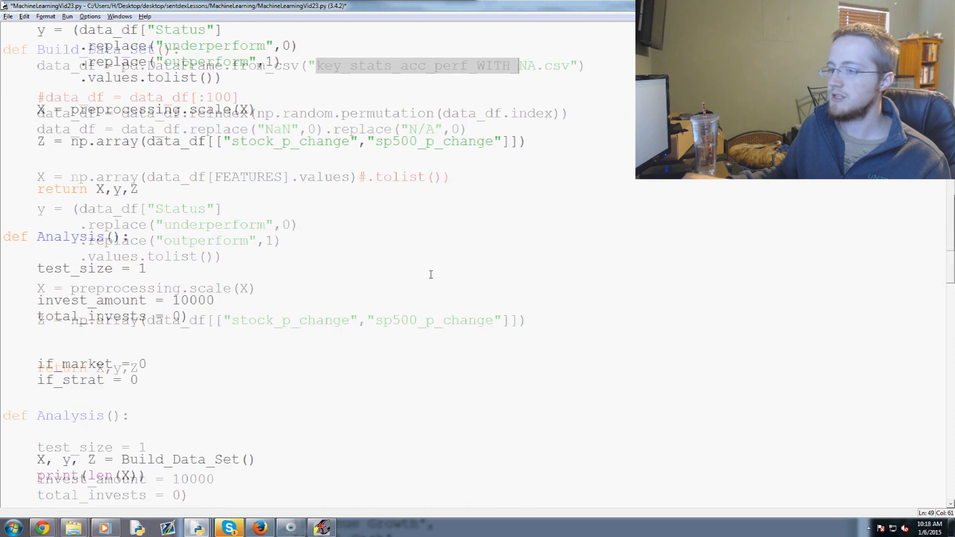
scroll("down", 3)
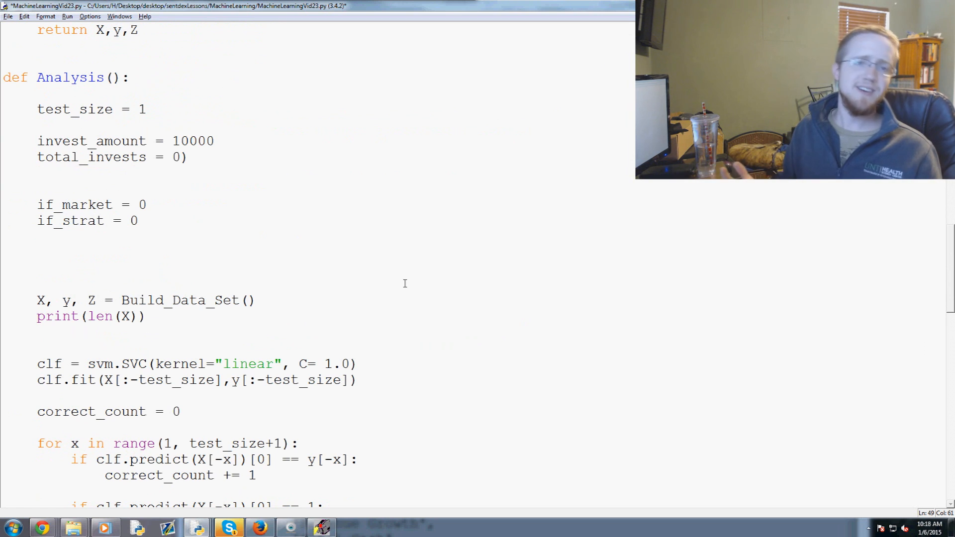